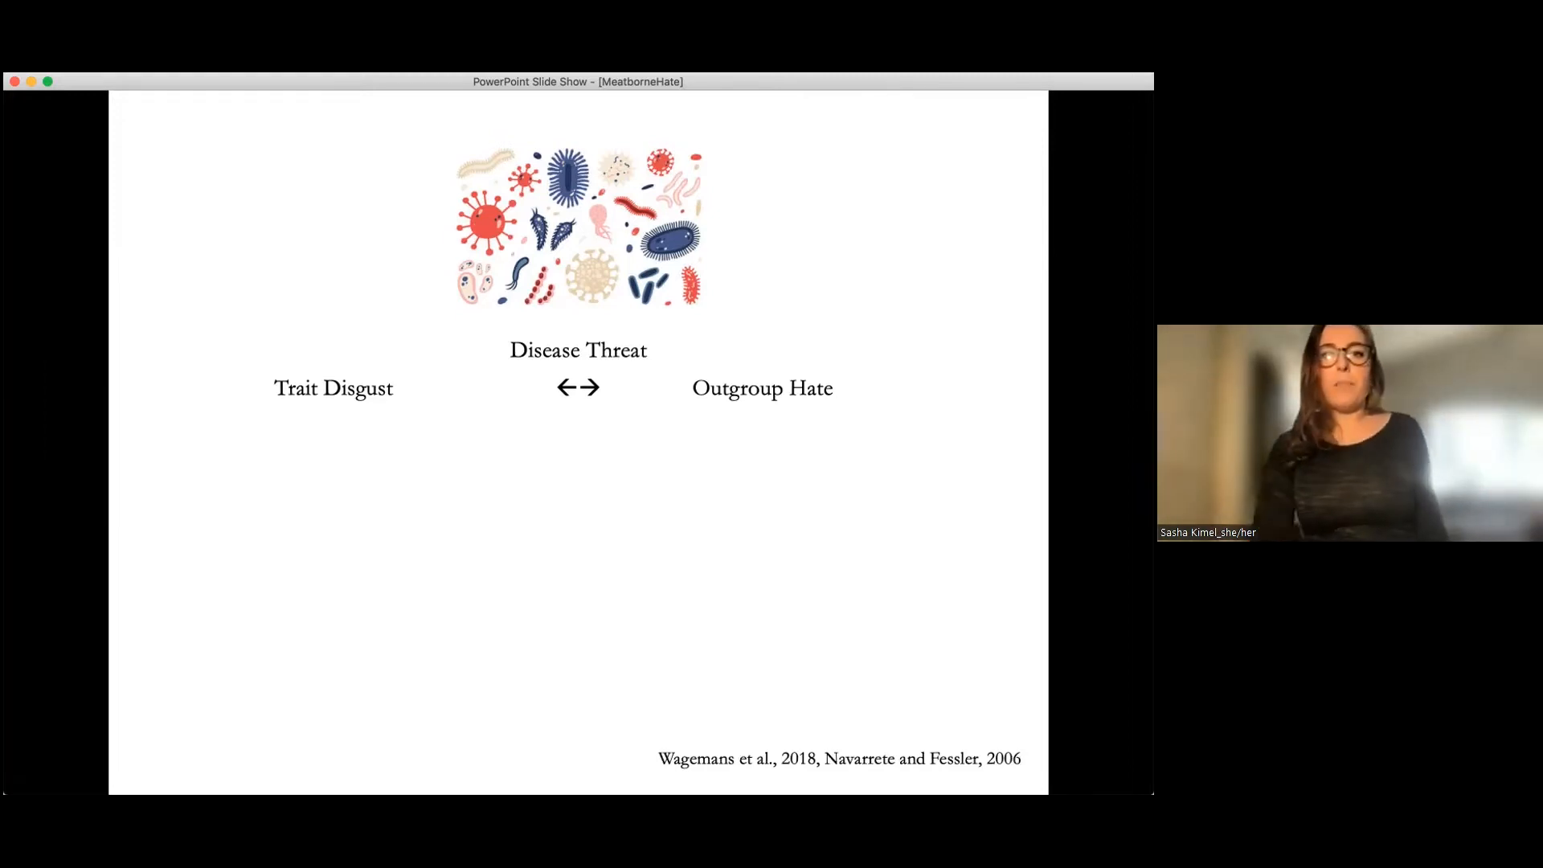
{"action": "mouse_move", "coordinate": [836, 459]}
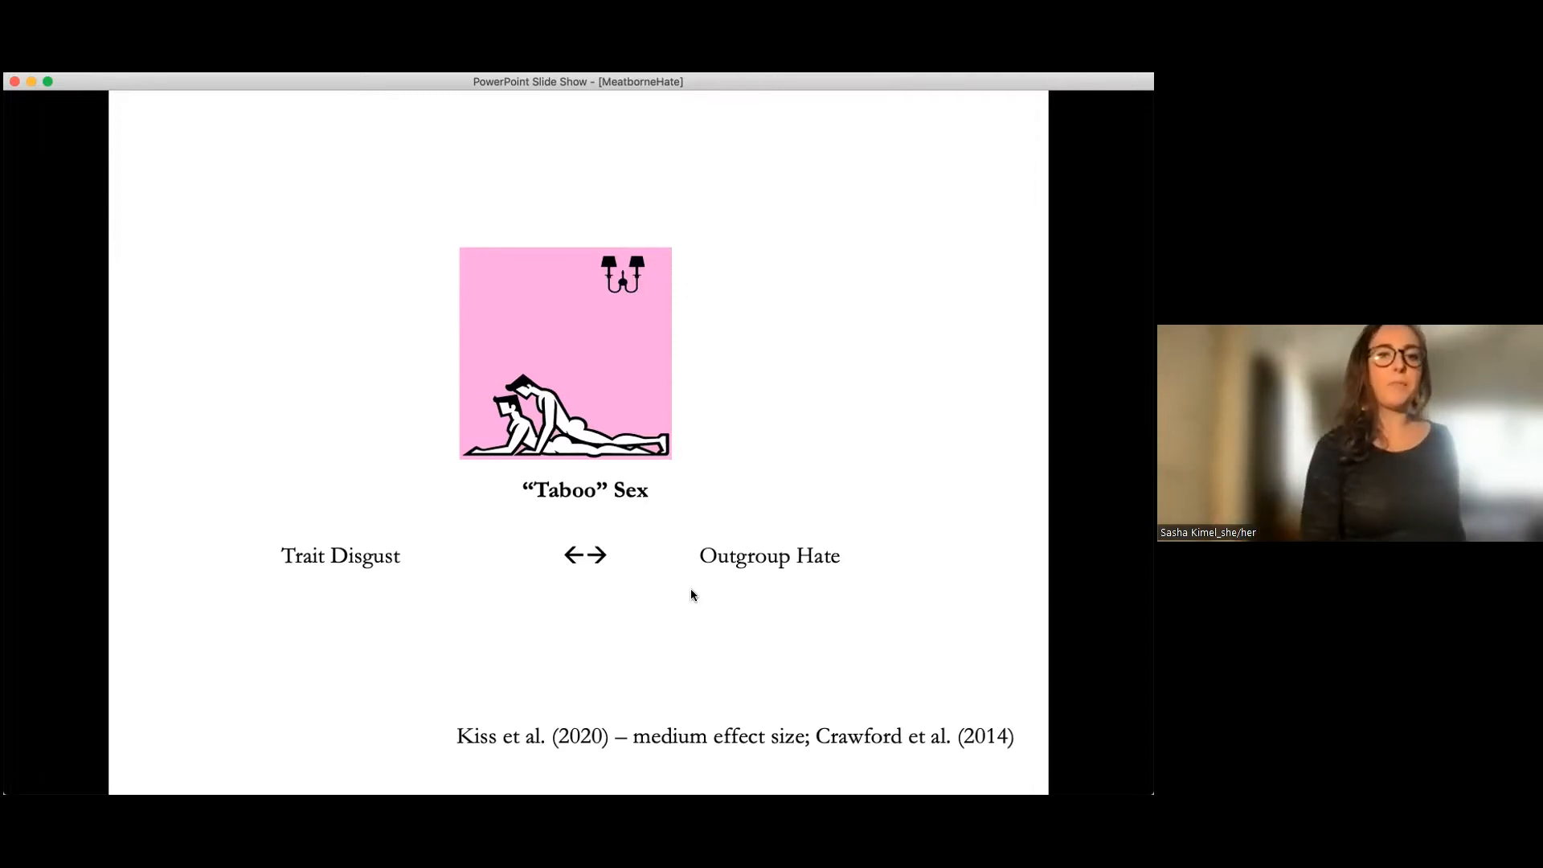
{"action": "mouse_move", "coordinate": [413, 628]}
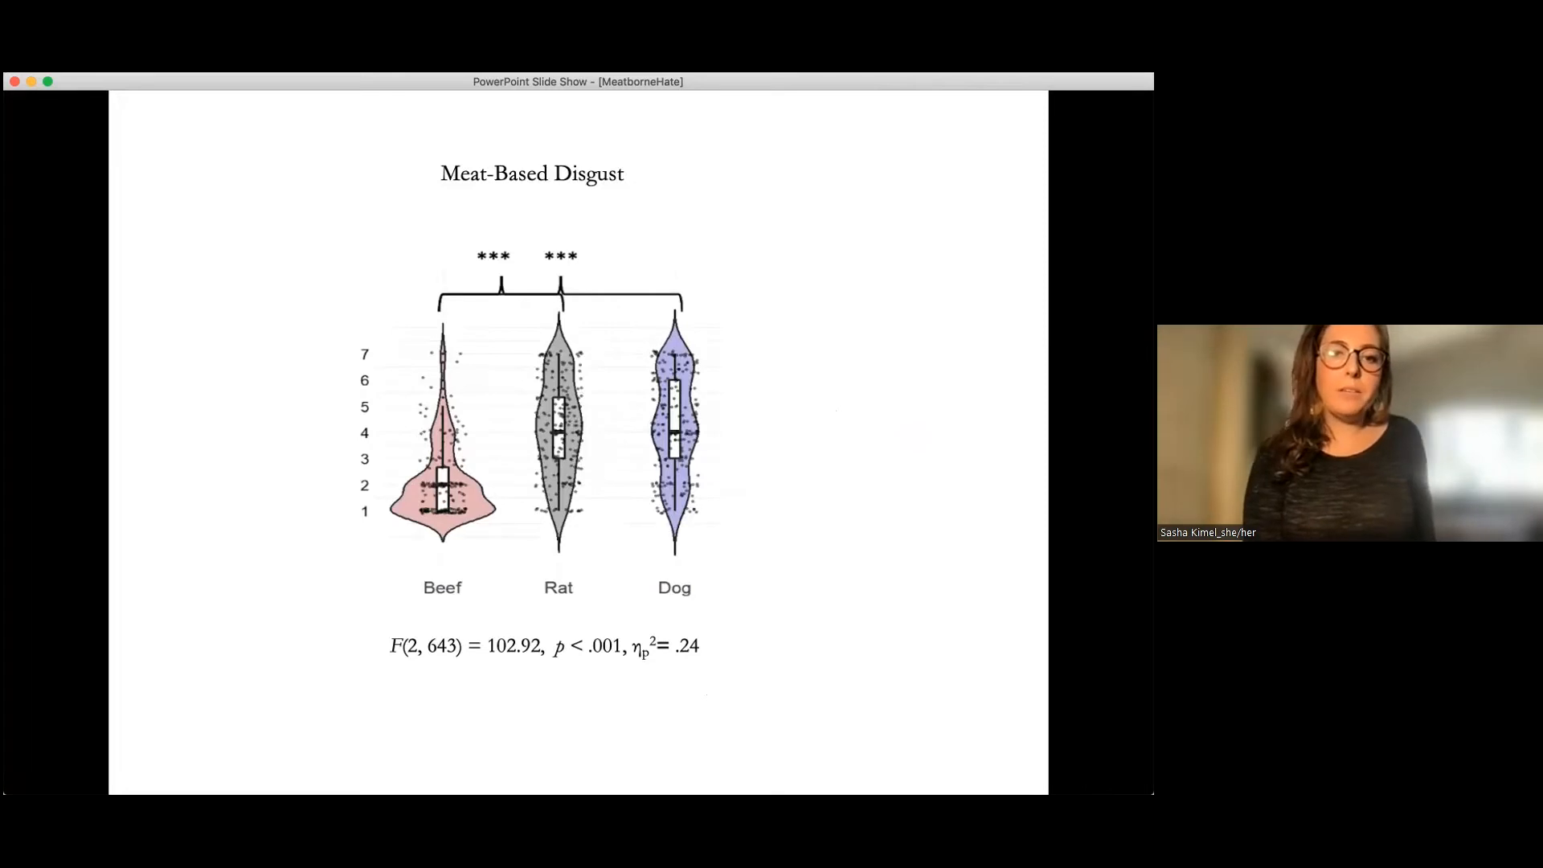
{"action": "mouse_move", "coordinate": [481, 315]}
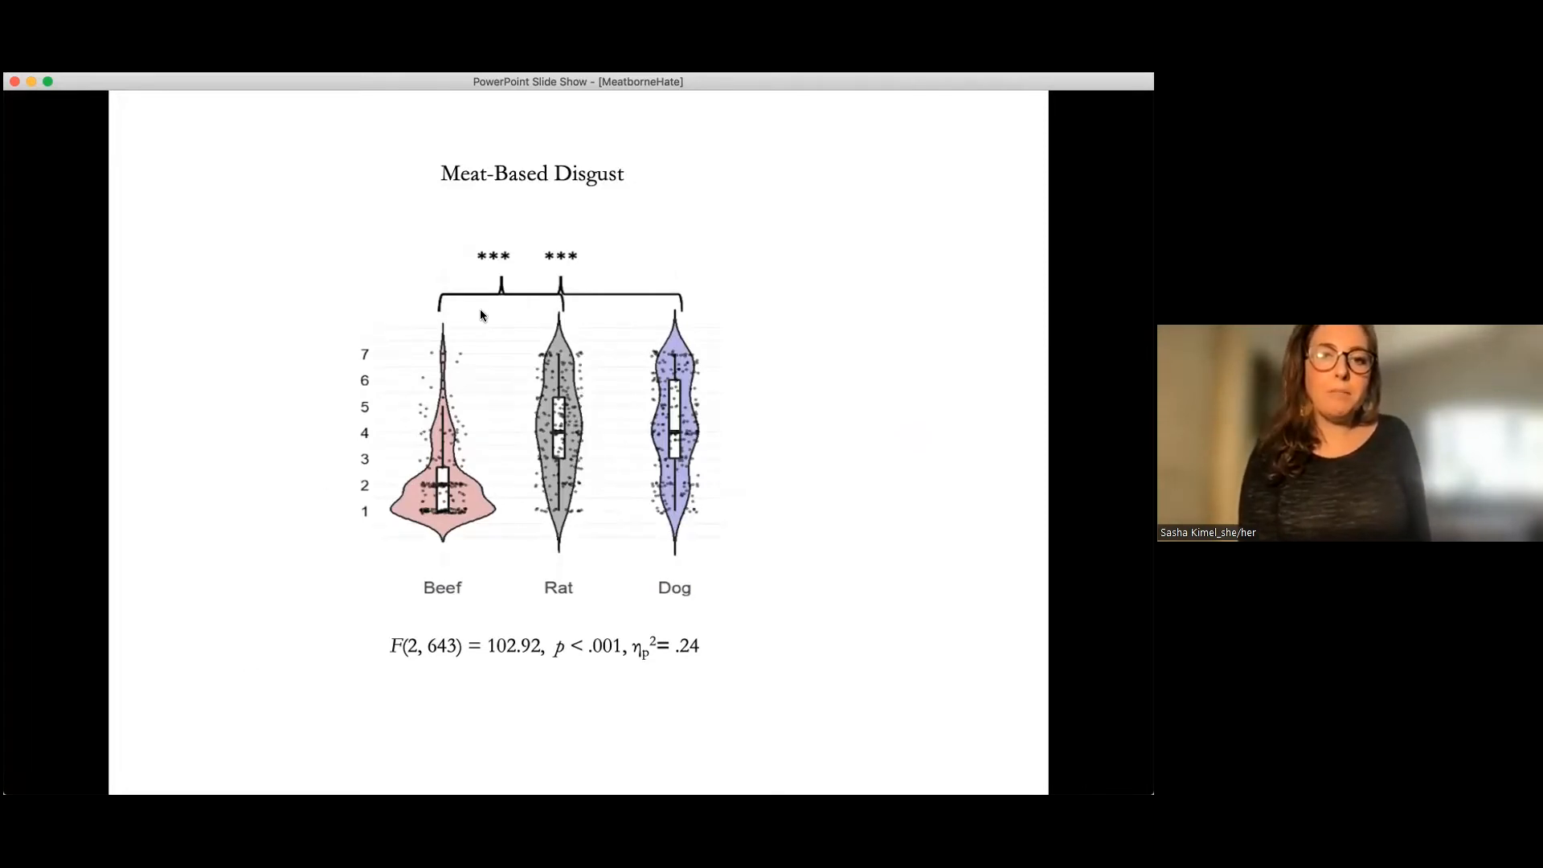
{"action": "mouse_move", "coordinate": [584, 316]}
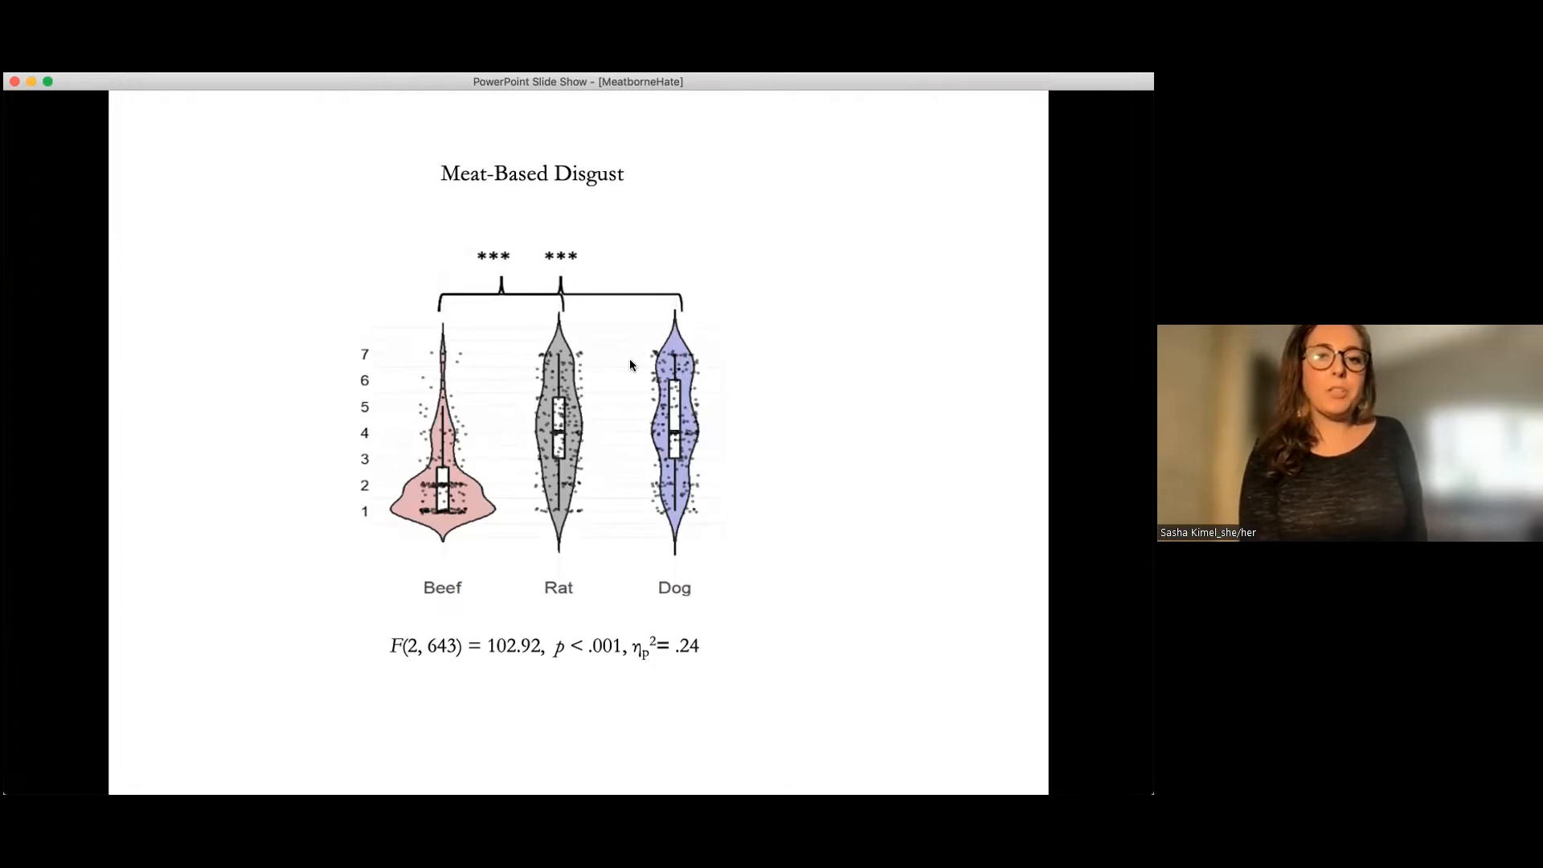
{"action": "mouse_move", "coordinate": [645, 382]}
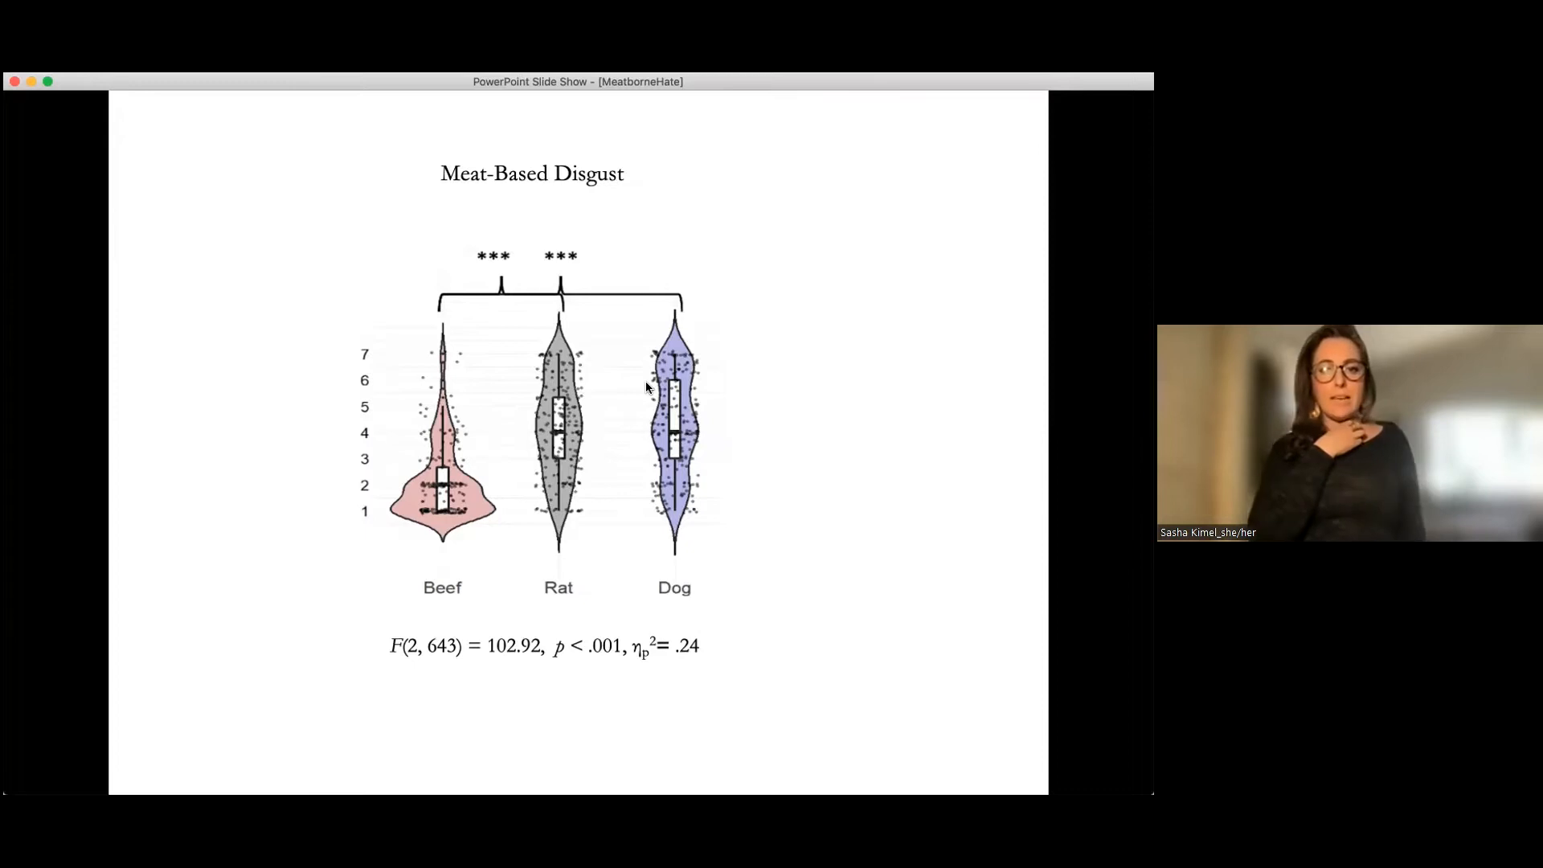
{"action": "mouse_move", "coordinate": [483, 390]}
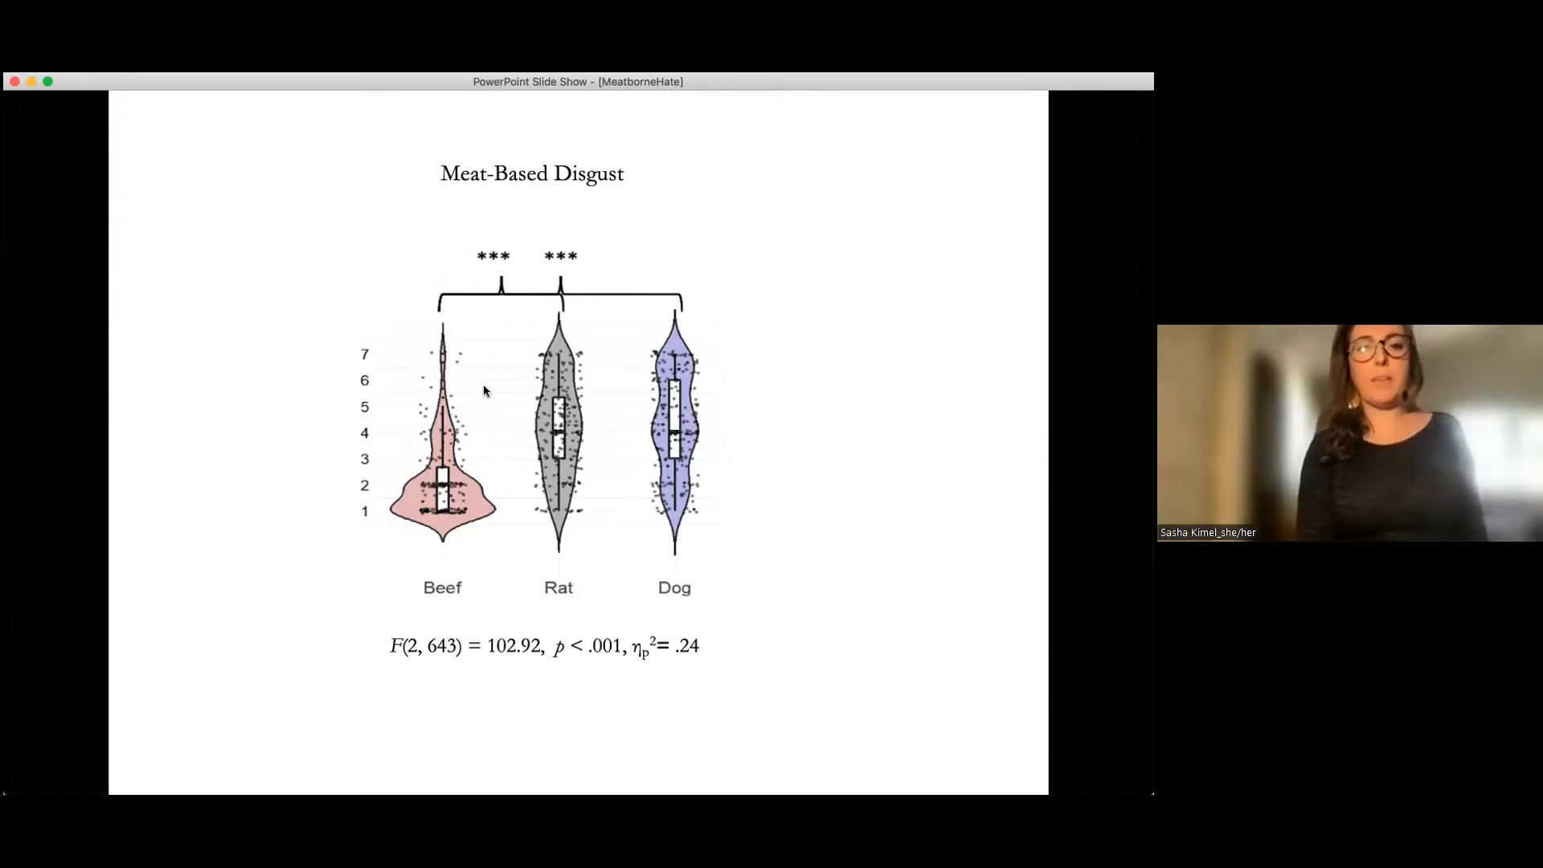
{"action": "mouse_move", "coordinate": [626, 381]}
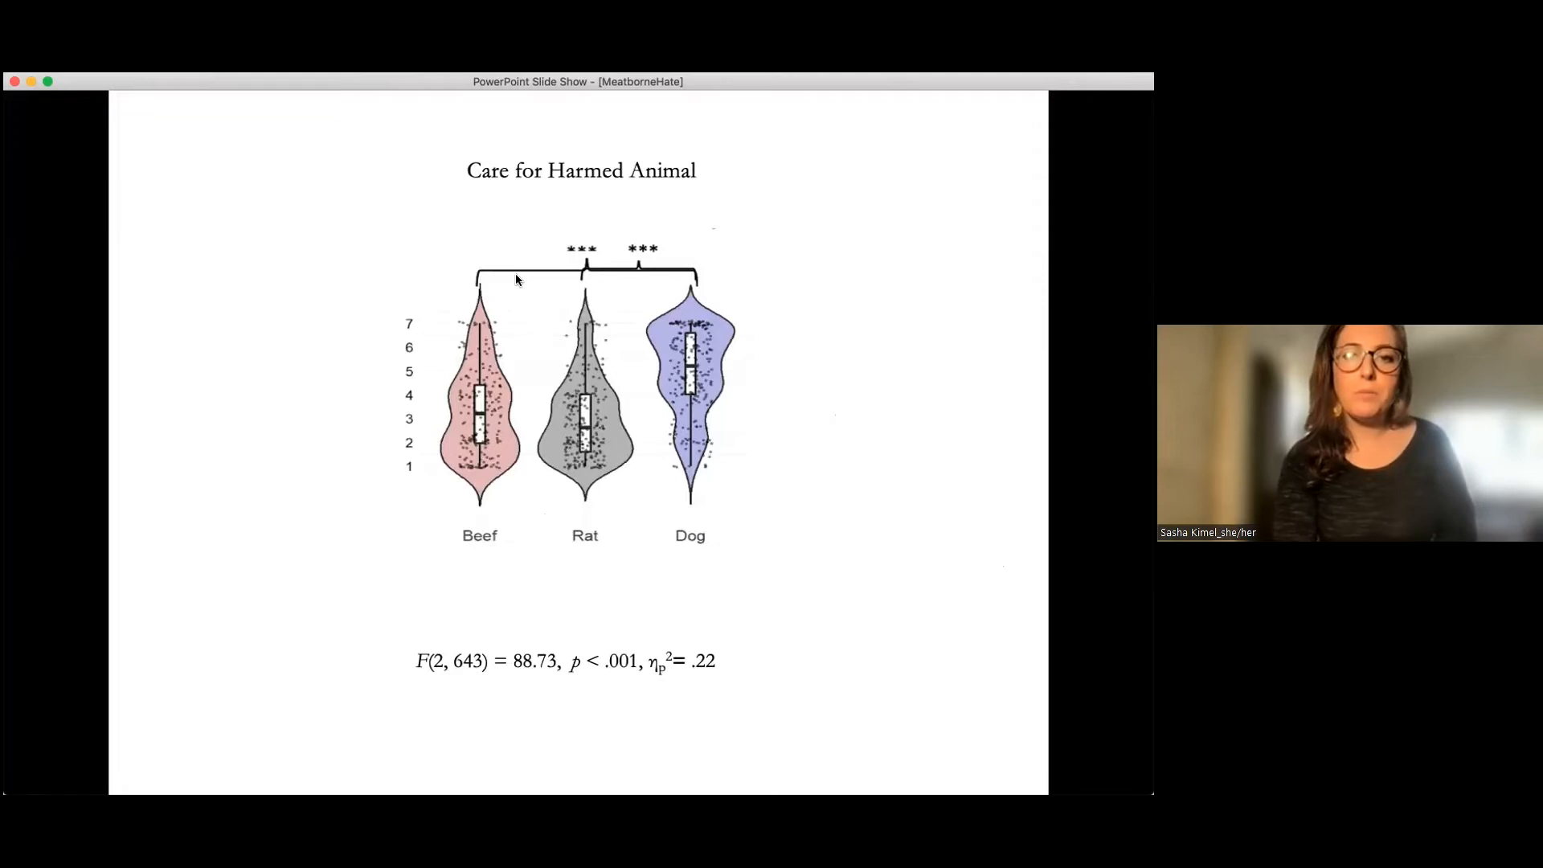
{"action": "mouse_move", "coordinate": [691, 292]}
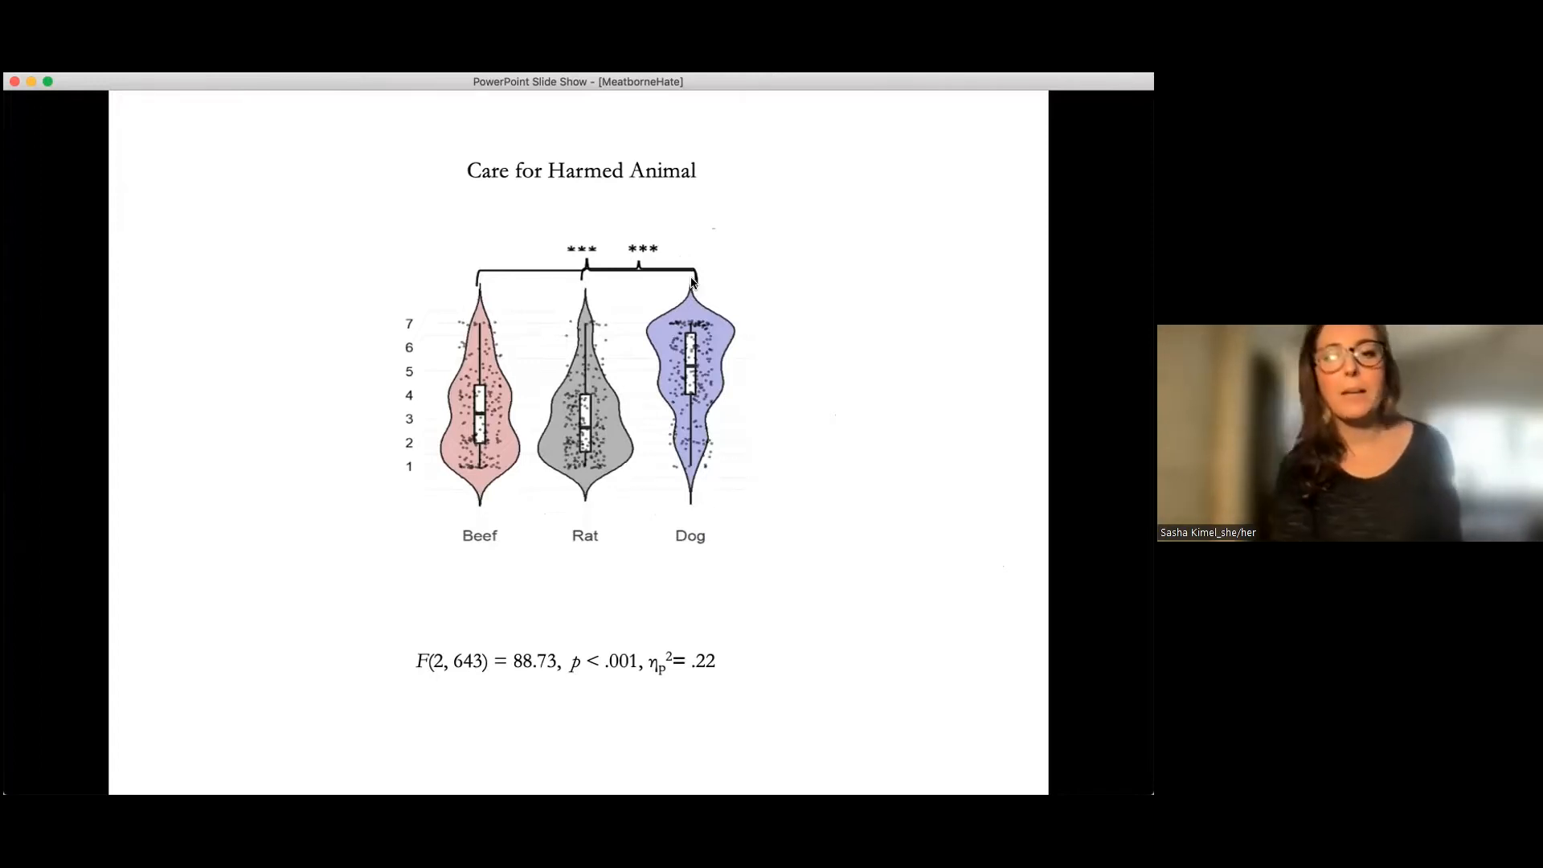
{"action": "mouse_move", "coordinate": [701, 303]}
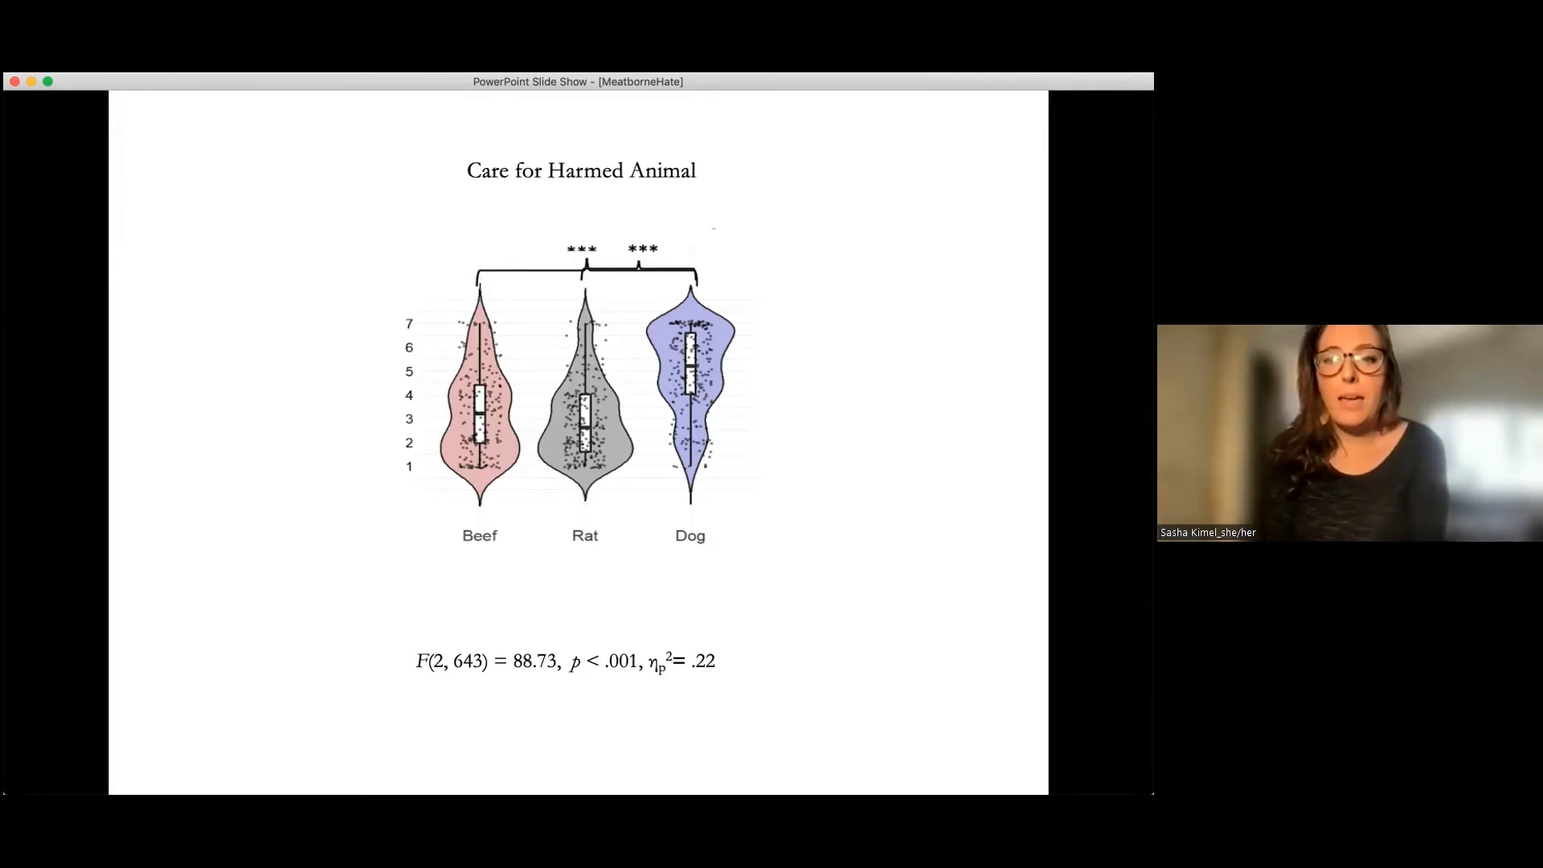
{"action": "mouse_move", "coordinate": [653, 330]}
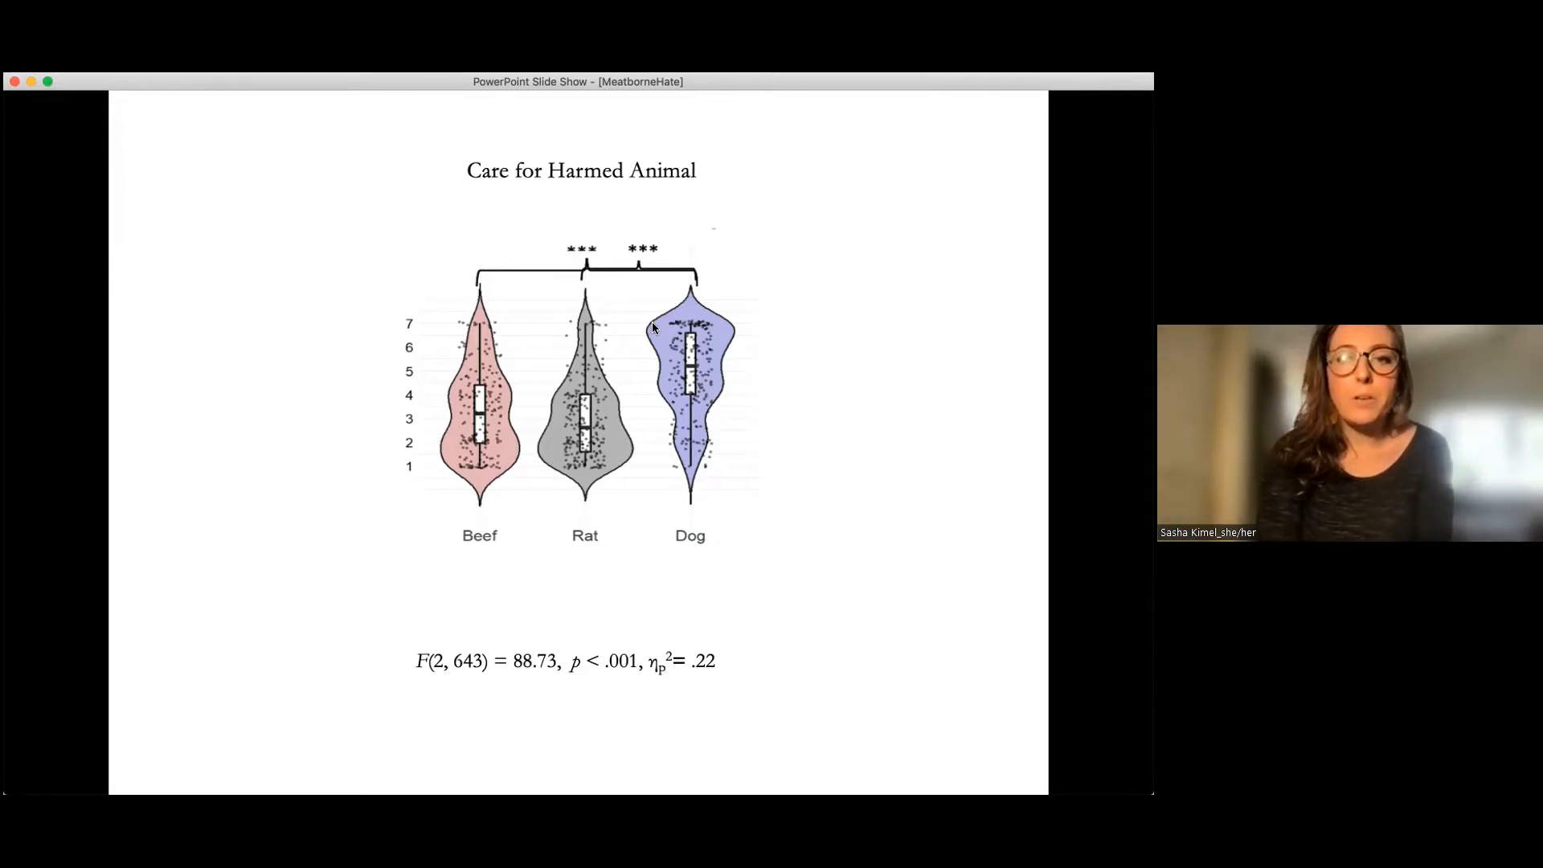
{"action": "mouse_move", "coordinate": [628, 338]}
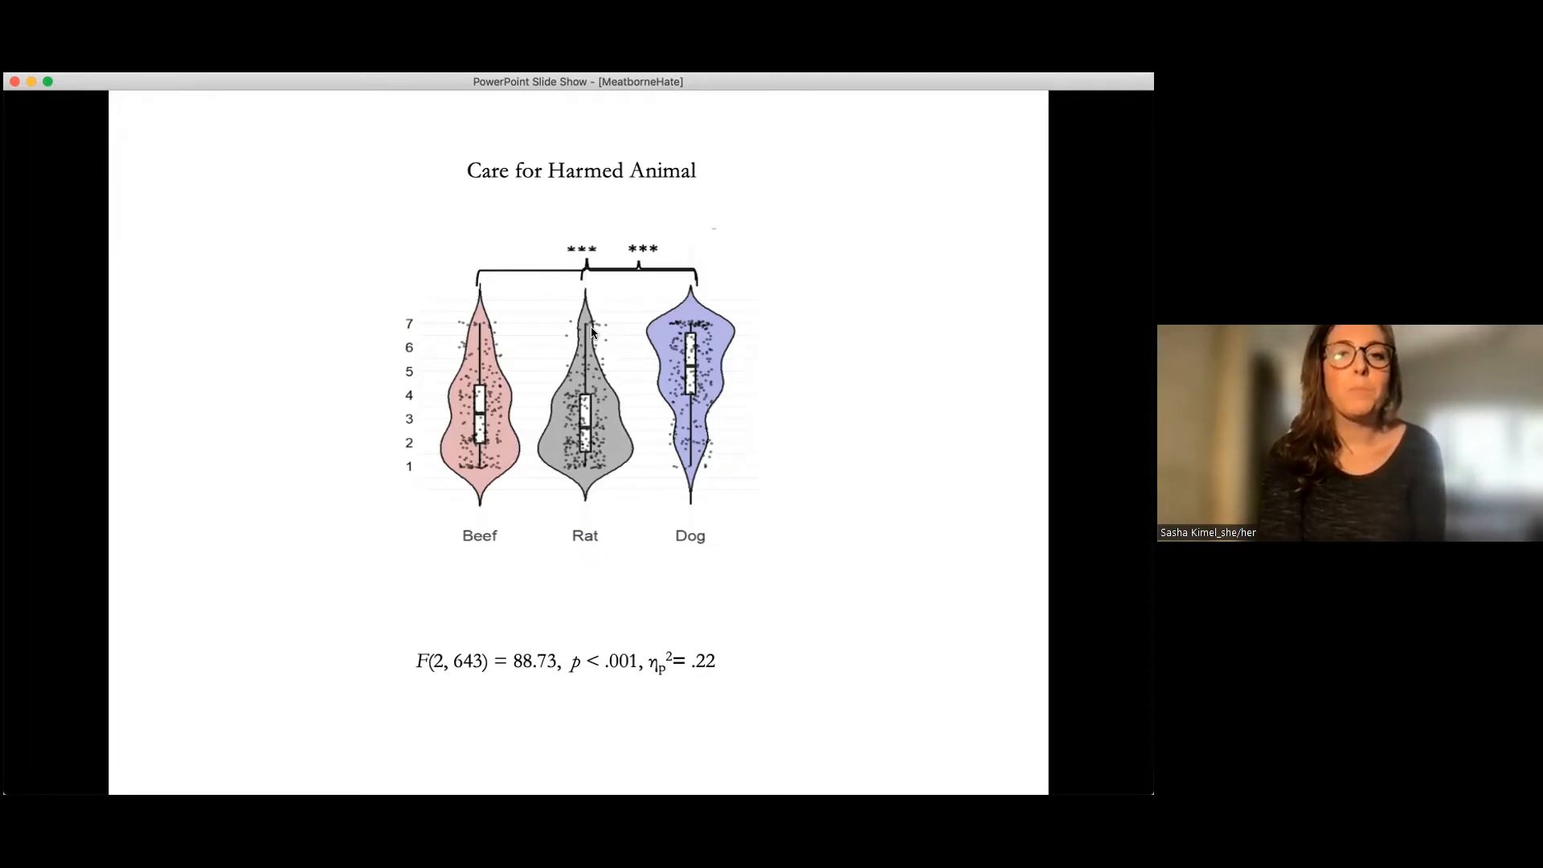
{"action": "mouse_move", "coordinate": [518, 350]}
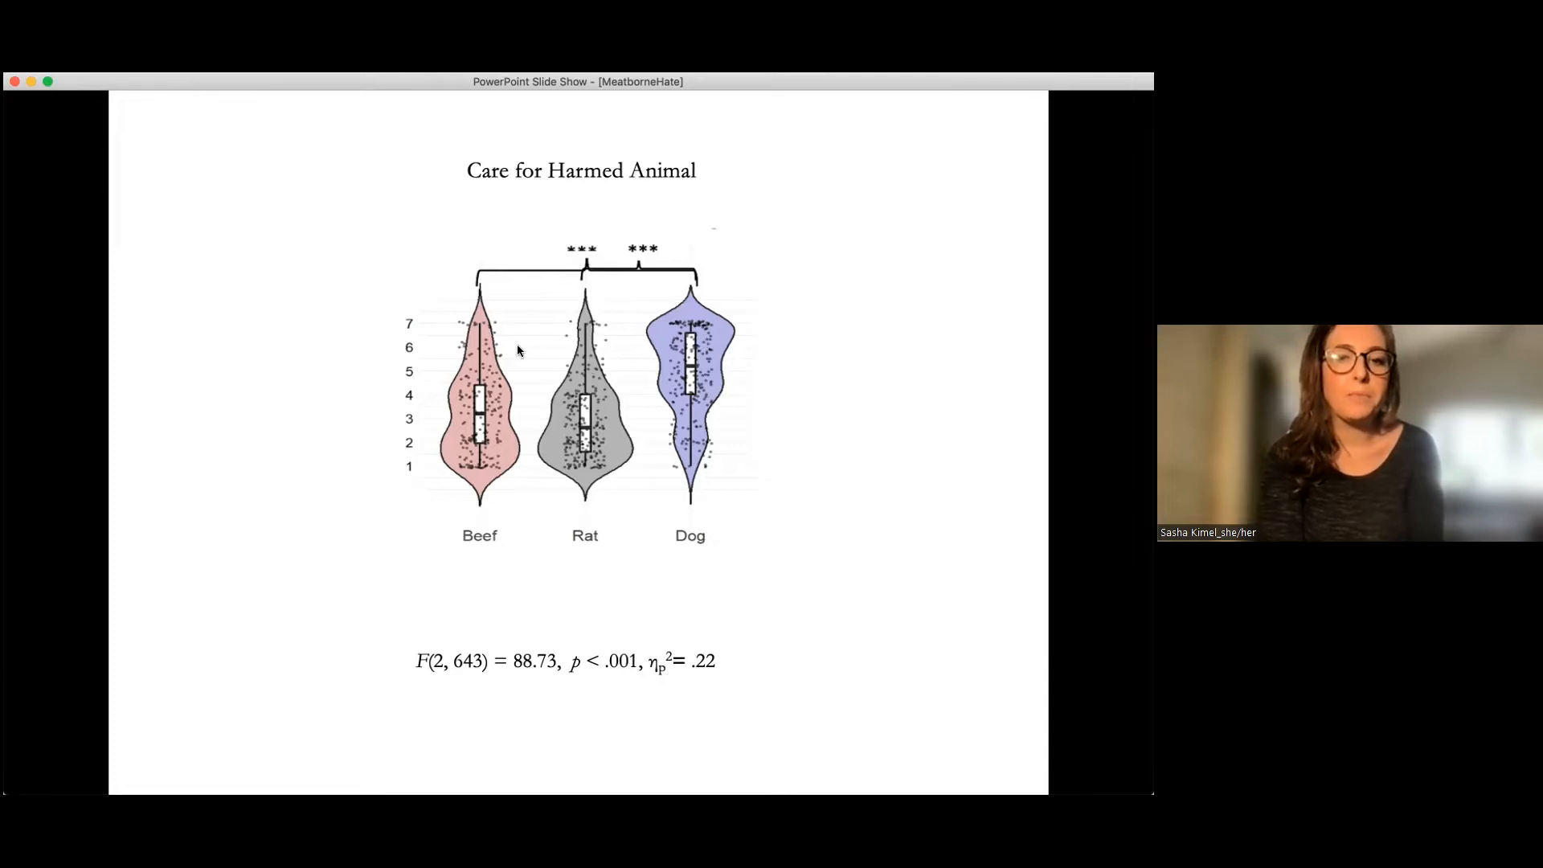
{"action": "mouse_move", "coordinate": [558, 425]}
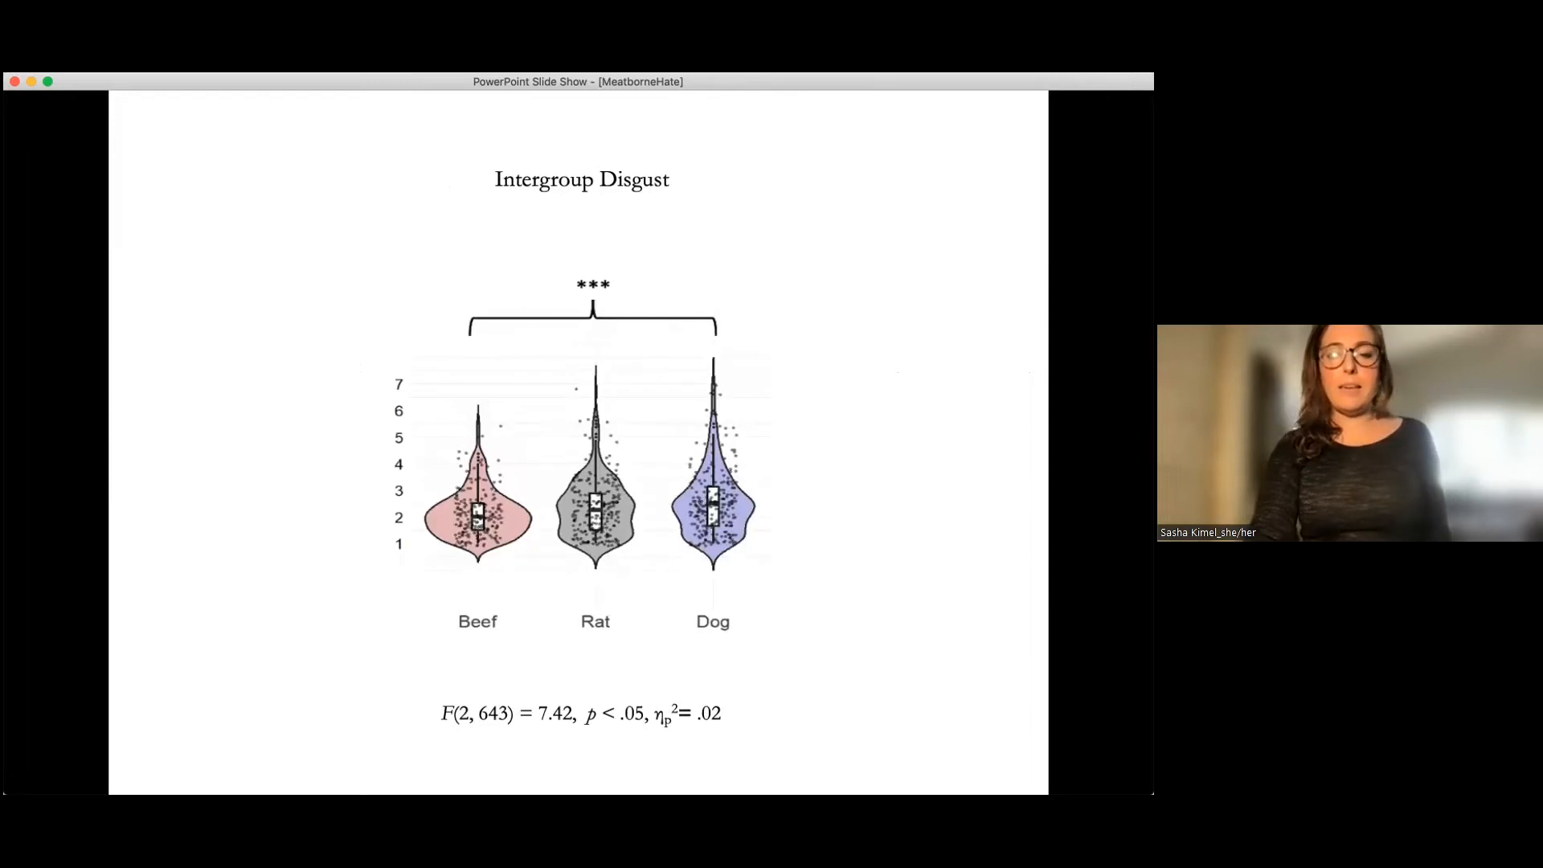
{"action": "mouse_move", "coordinate": [704, 351]}
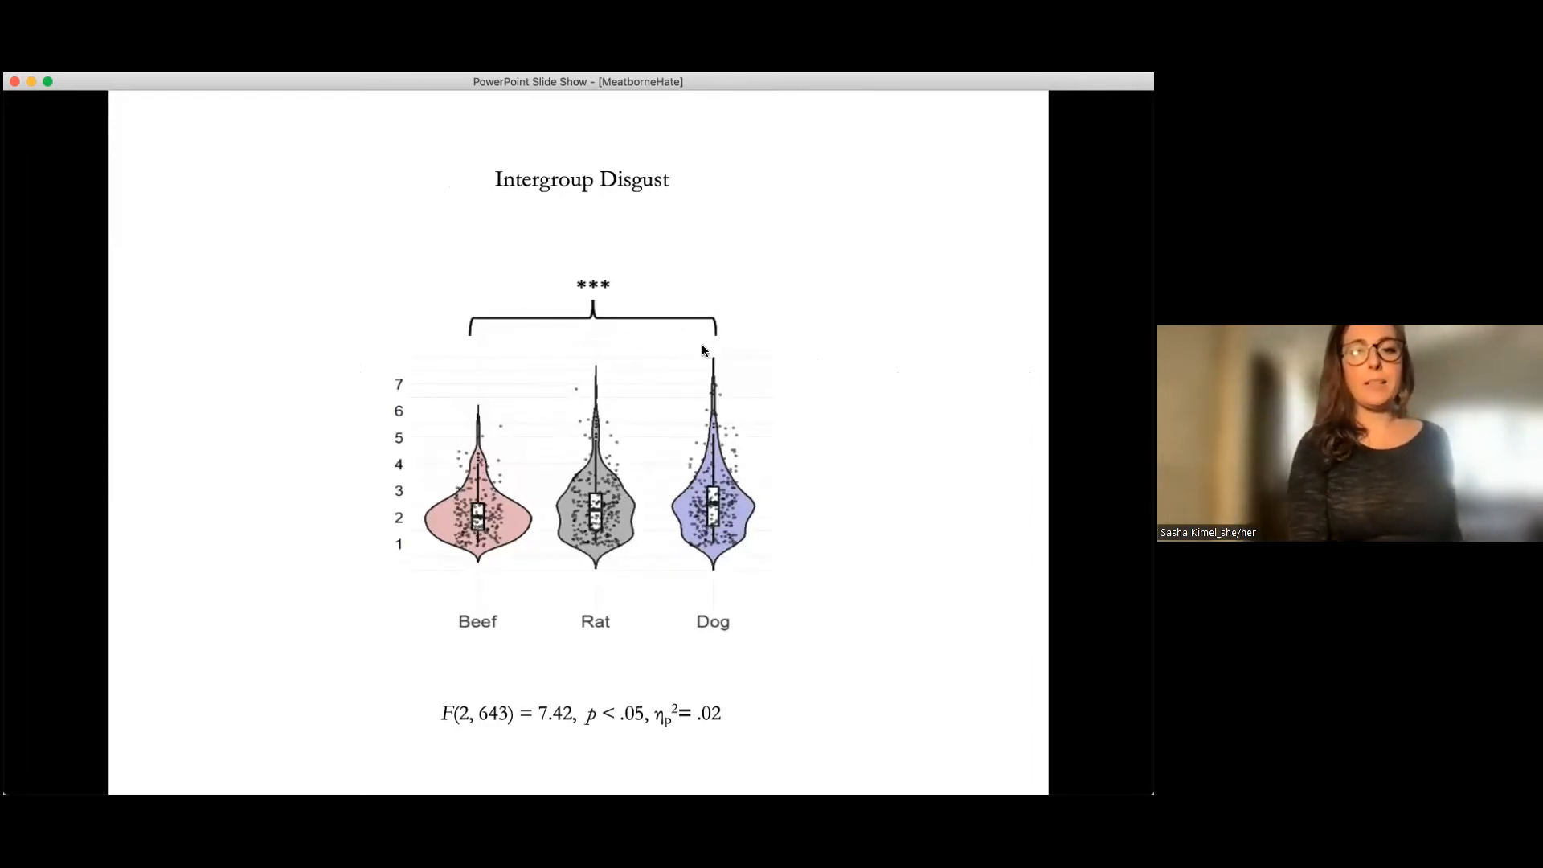
{"action": "mouse_move", "coordinate": [482, 396]}
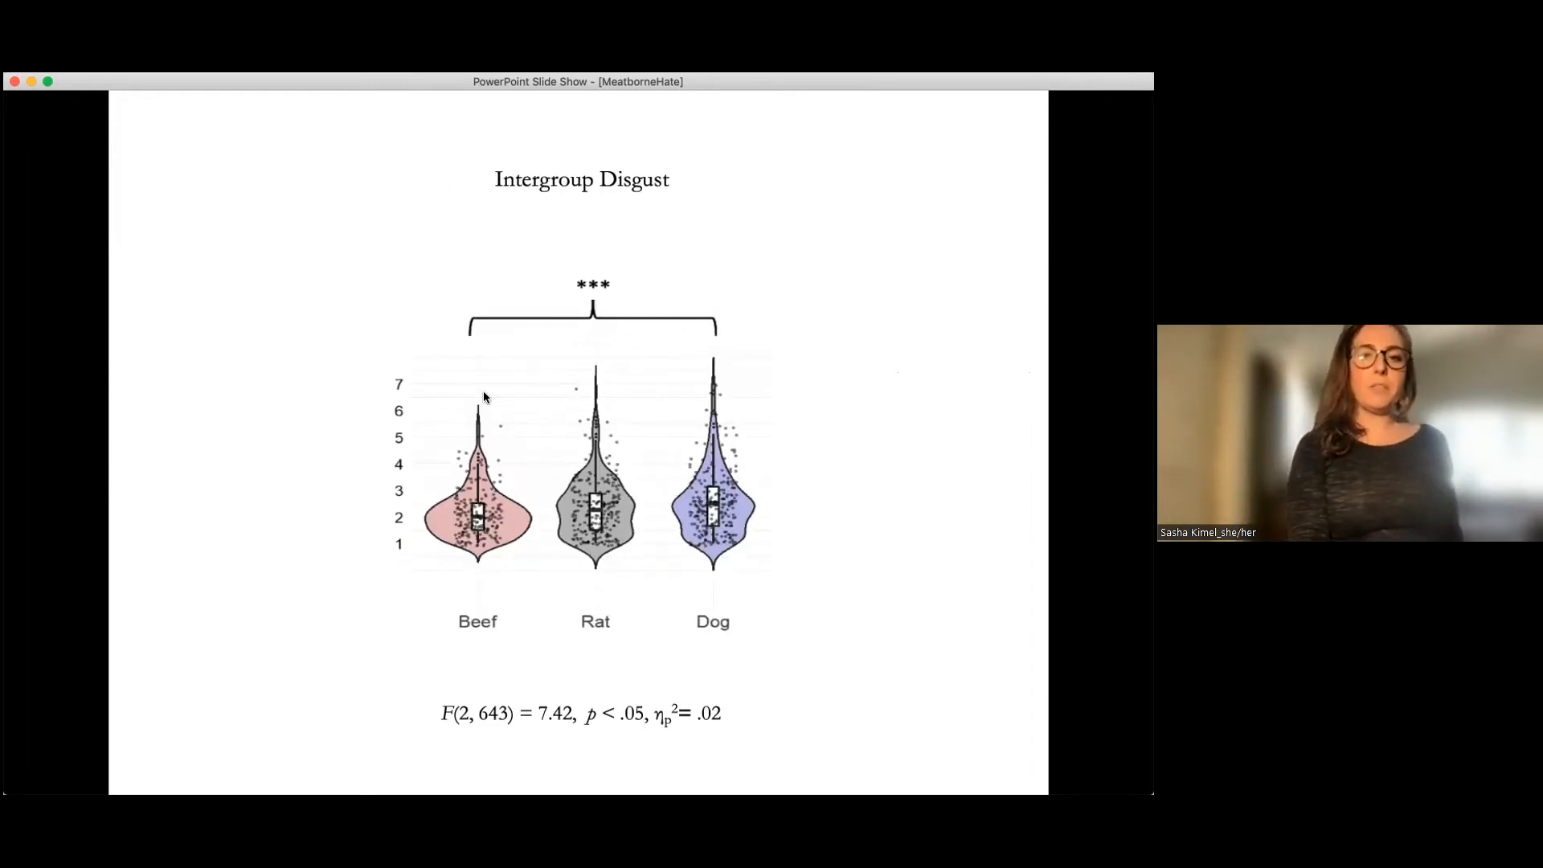
{"action": "mouse_move", "coordinate": [600, 364]}
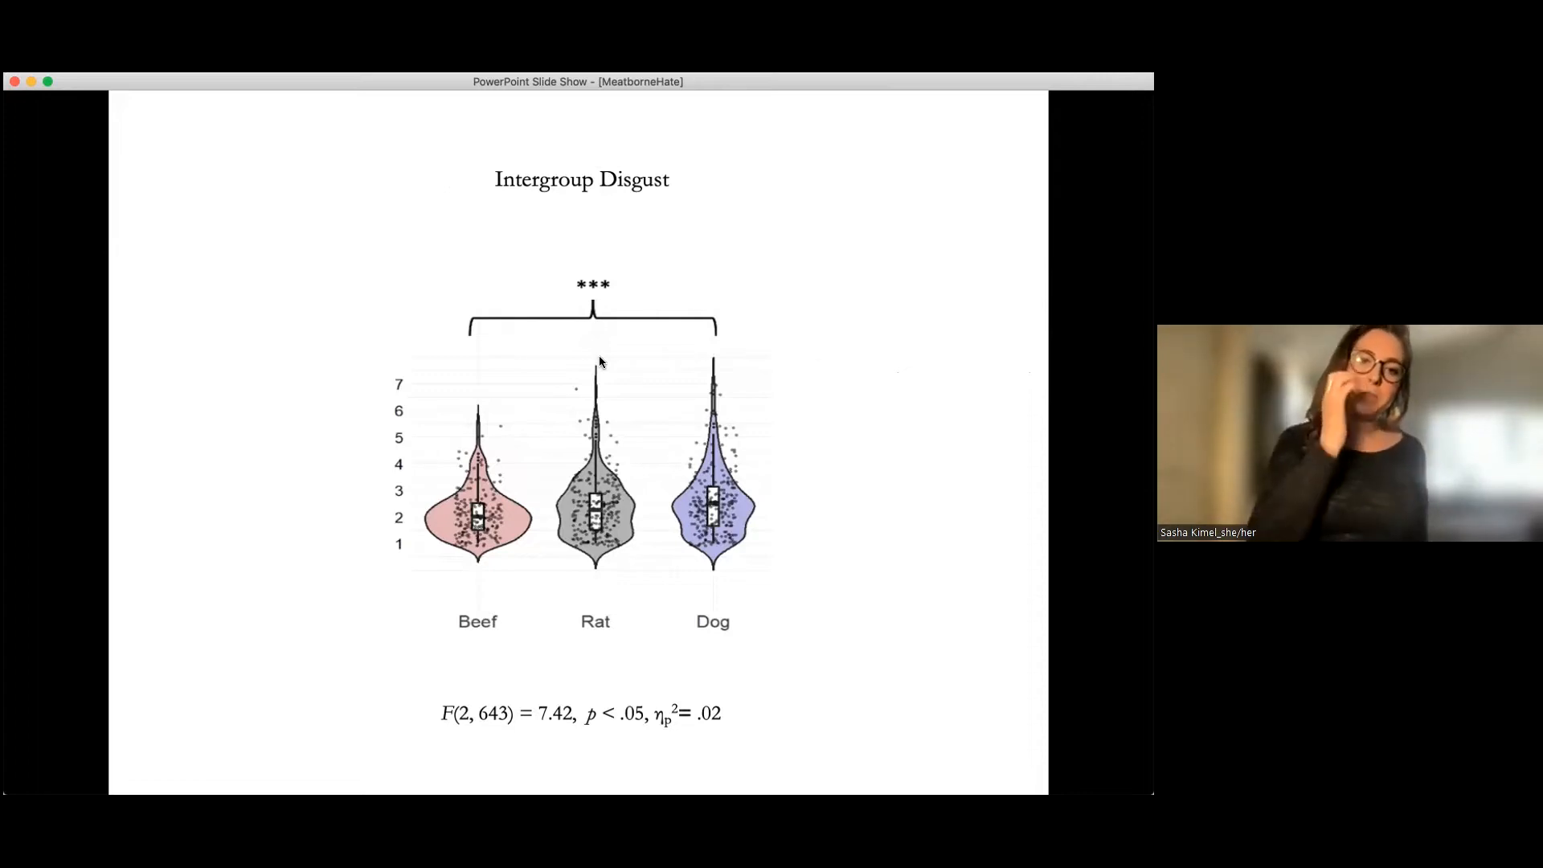
{"action": "mouse_move", "coordinate": [429, 372]}
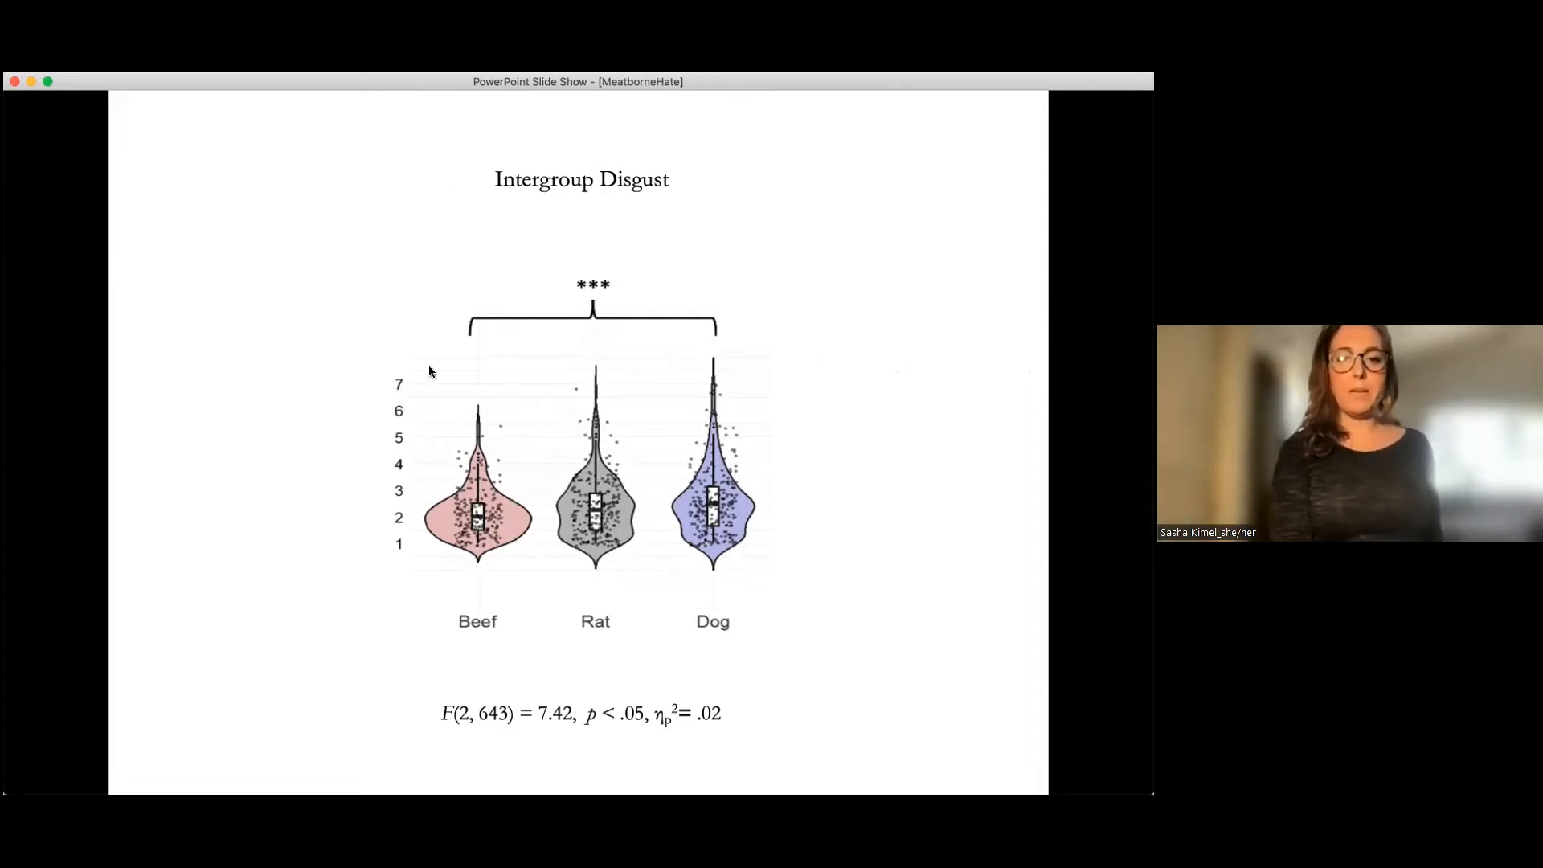
{"action": "mouse_move", "coordinate": [713, 333]}
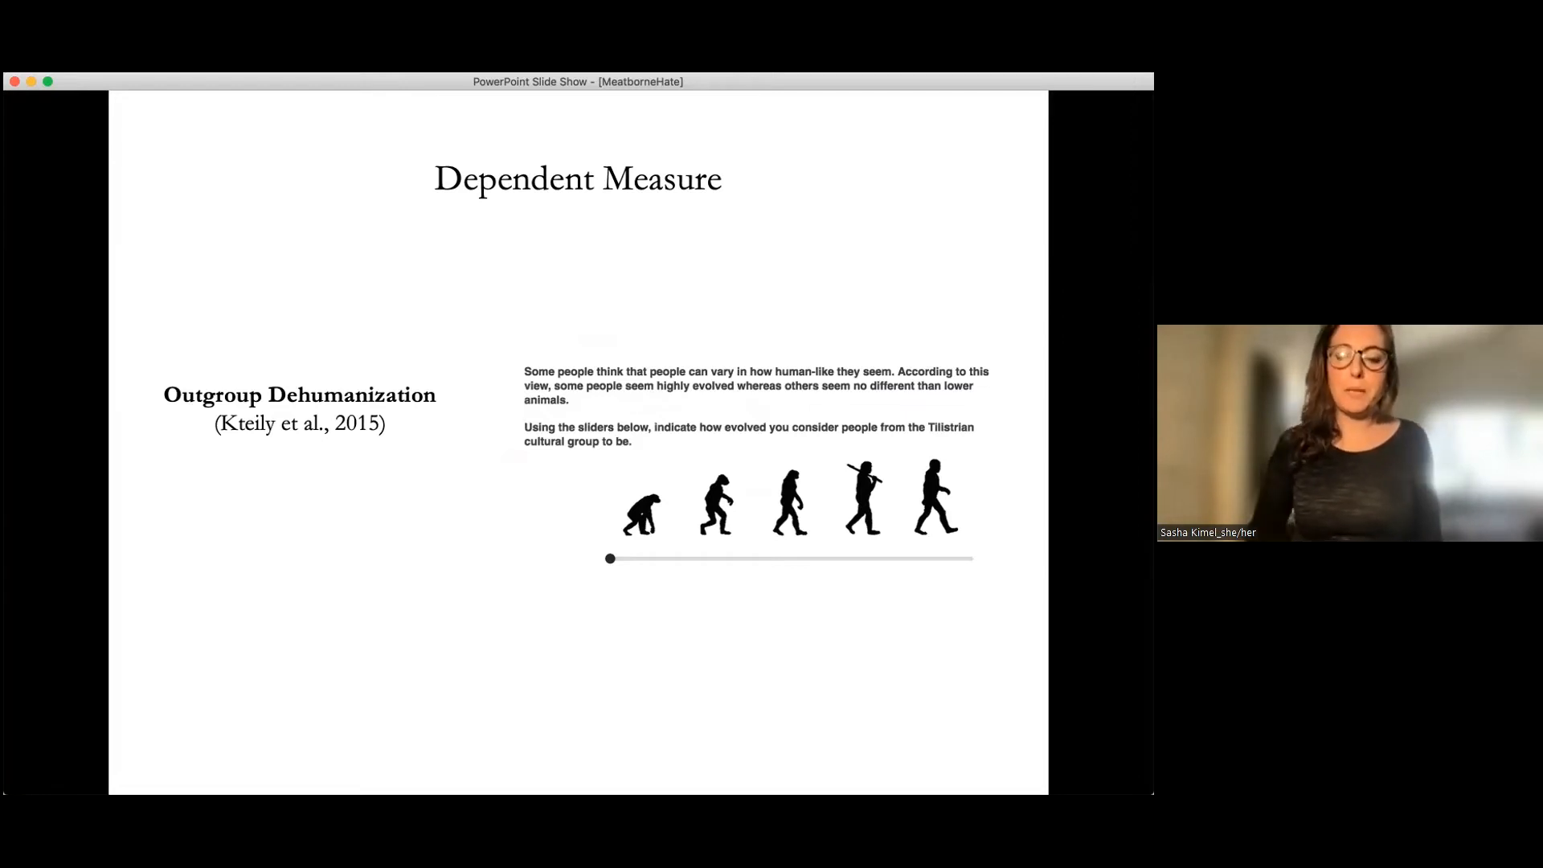
{"action": "mouse_move", "coordinate": [996, 606]}
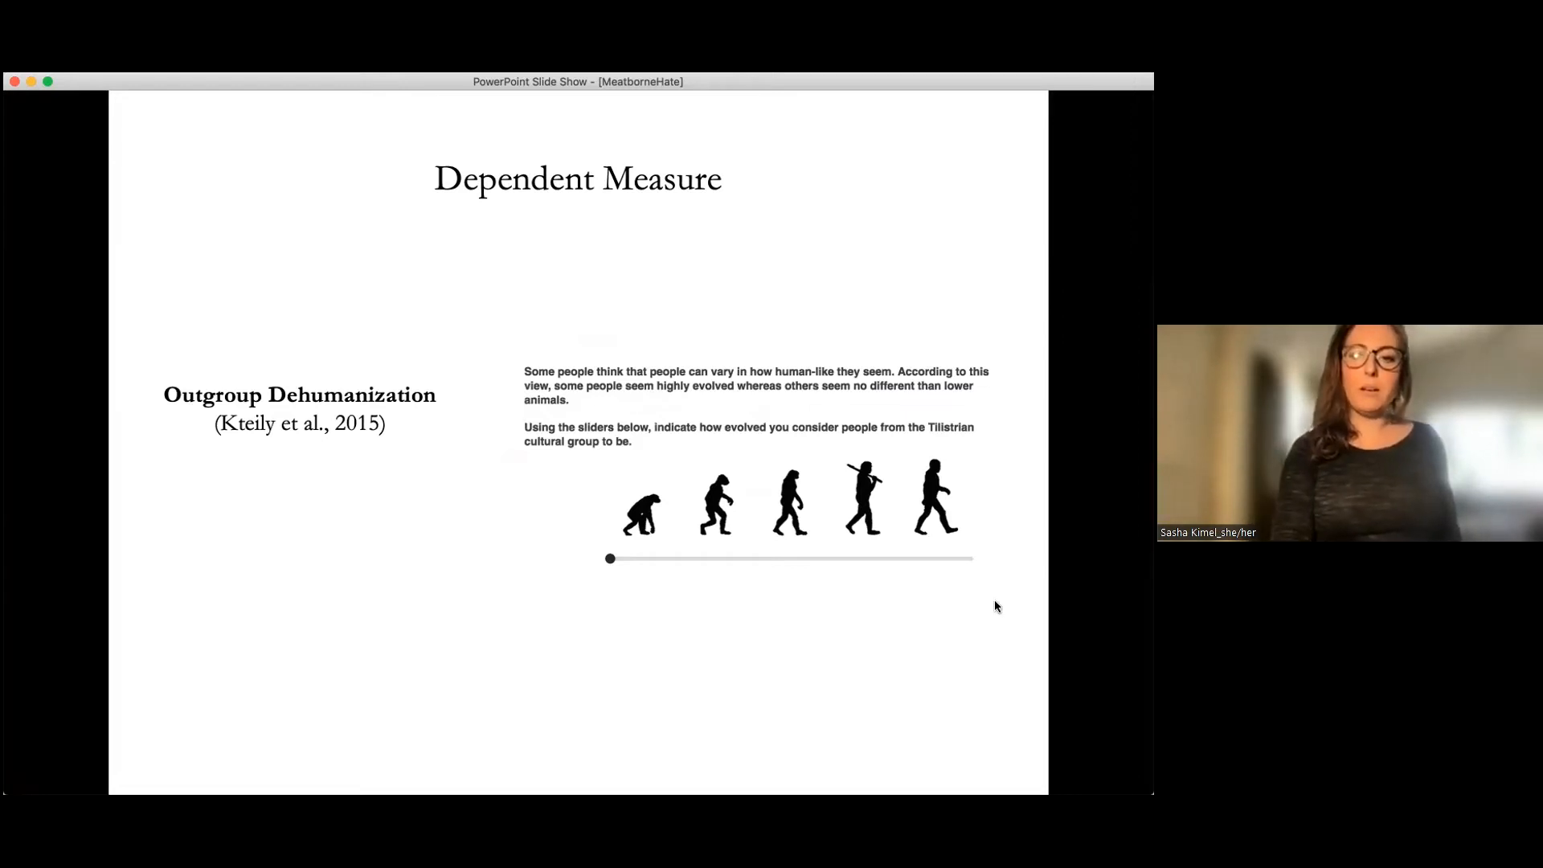
{"action": "mouse_move", "coordinate": [634, 567]}
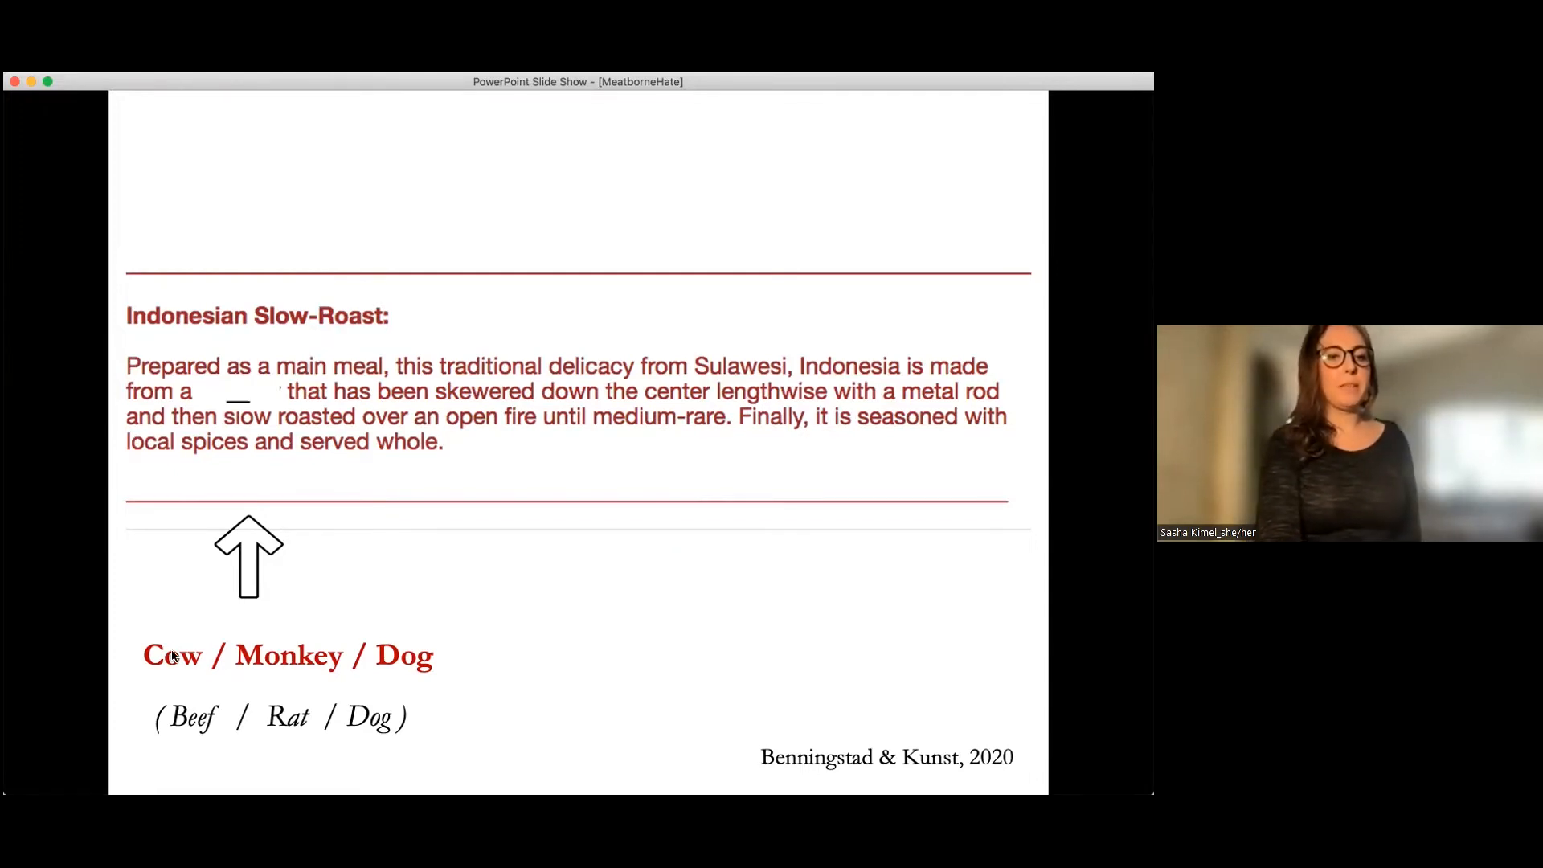
{"action": "mouse_move", "coordinate": [273, 751]}
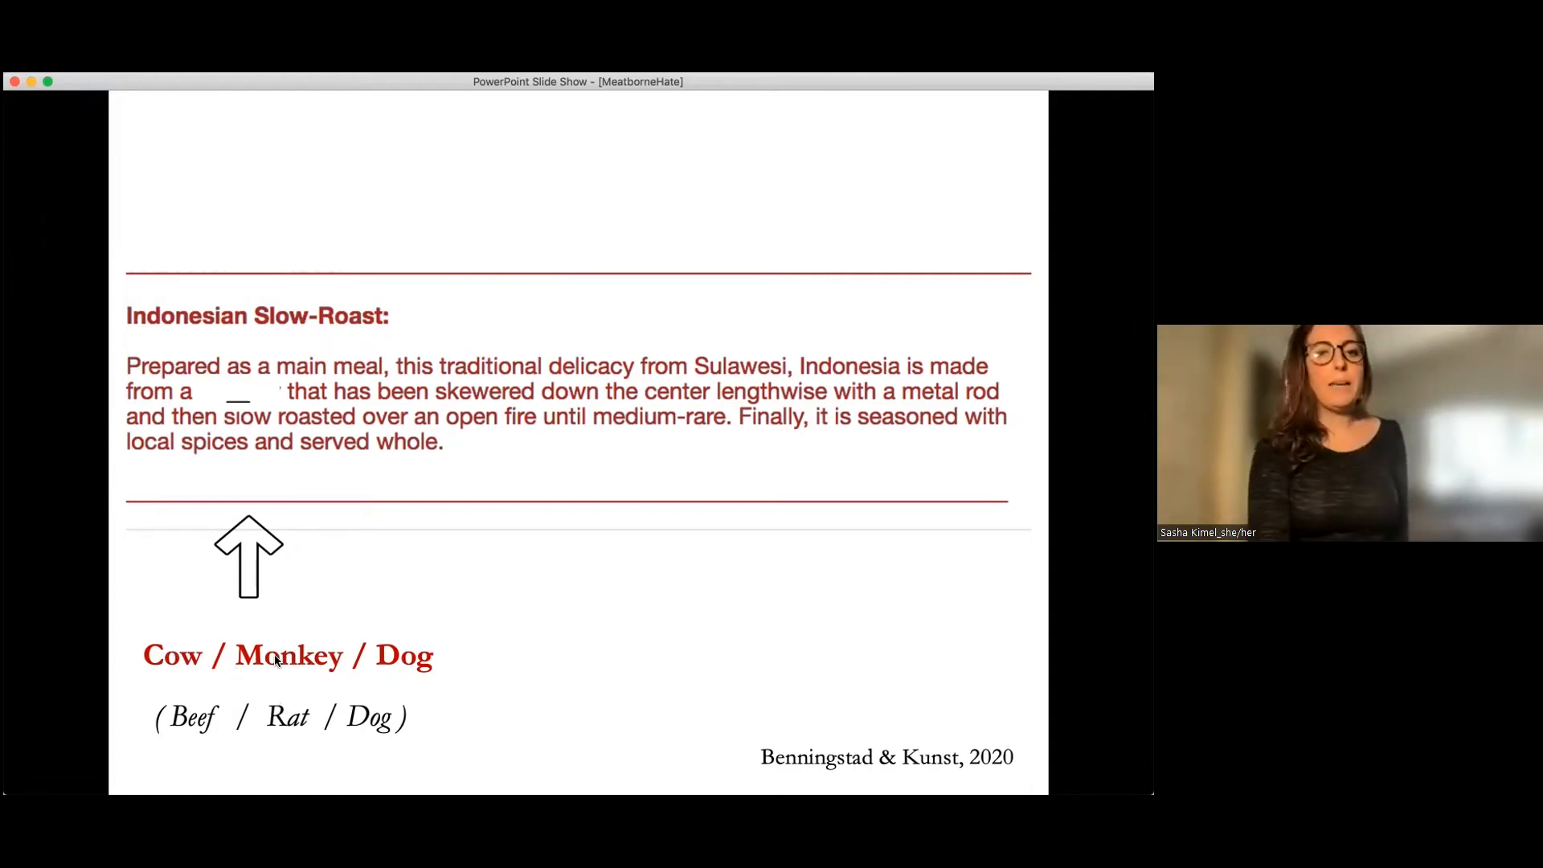
{"action": "mouse_move", "coordinate": [392, 679]}
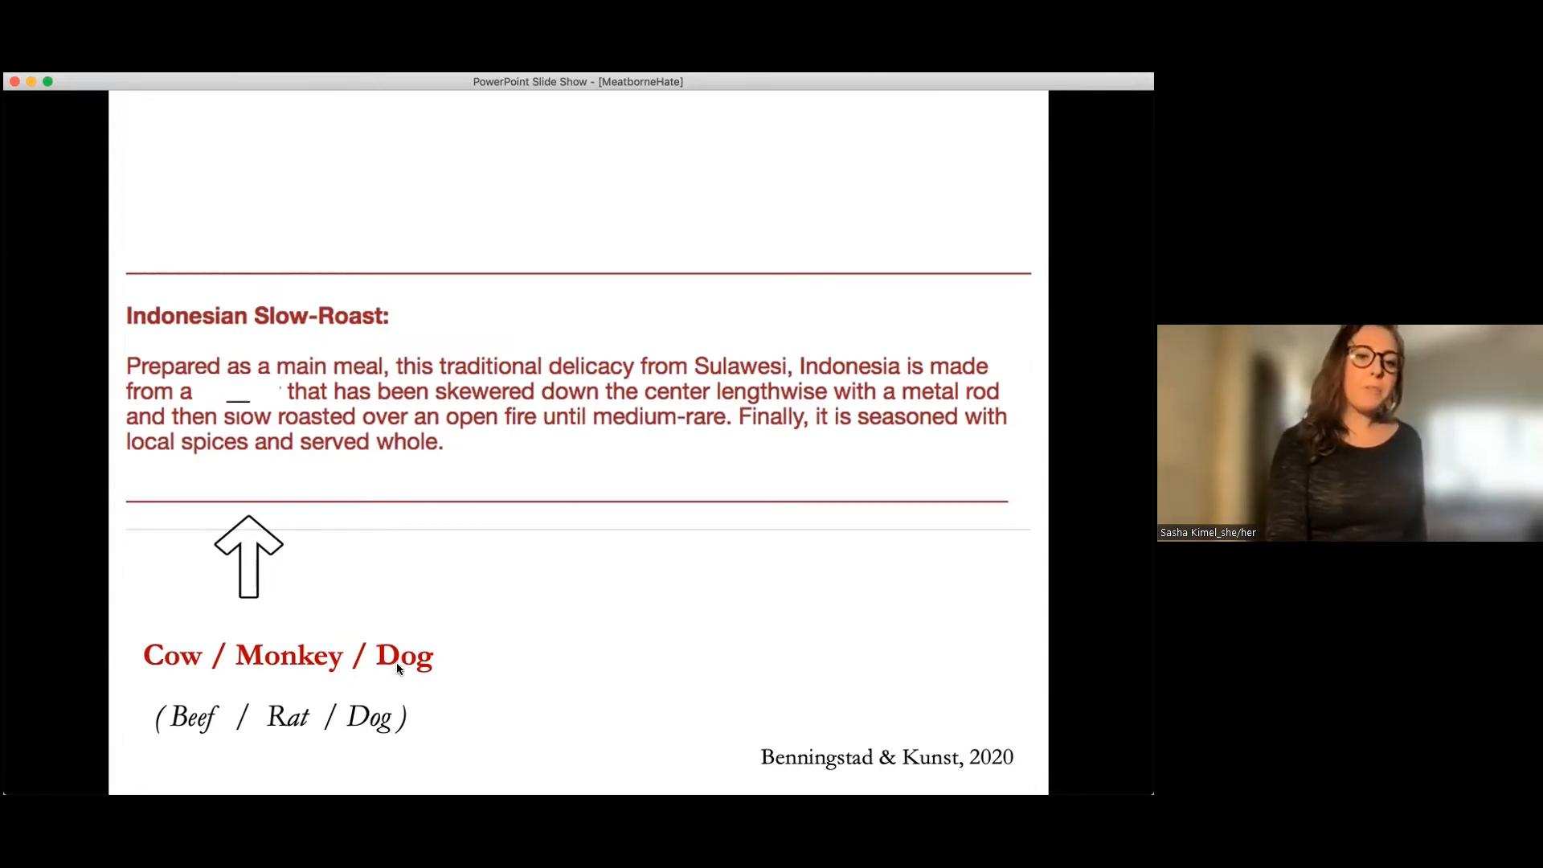
{"action": "mouse_move", "coordinate": [327, 679]}
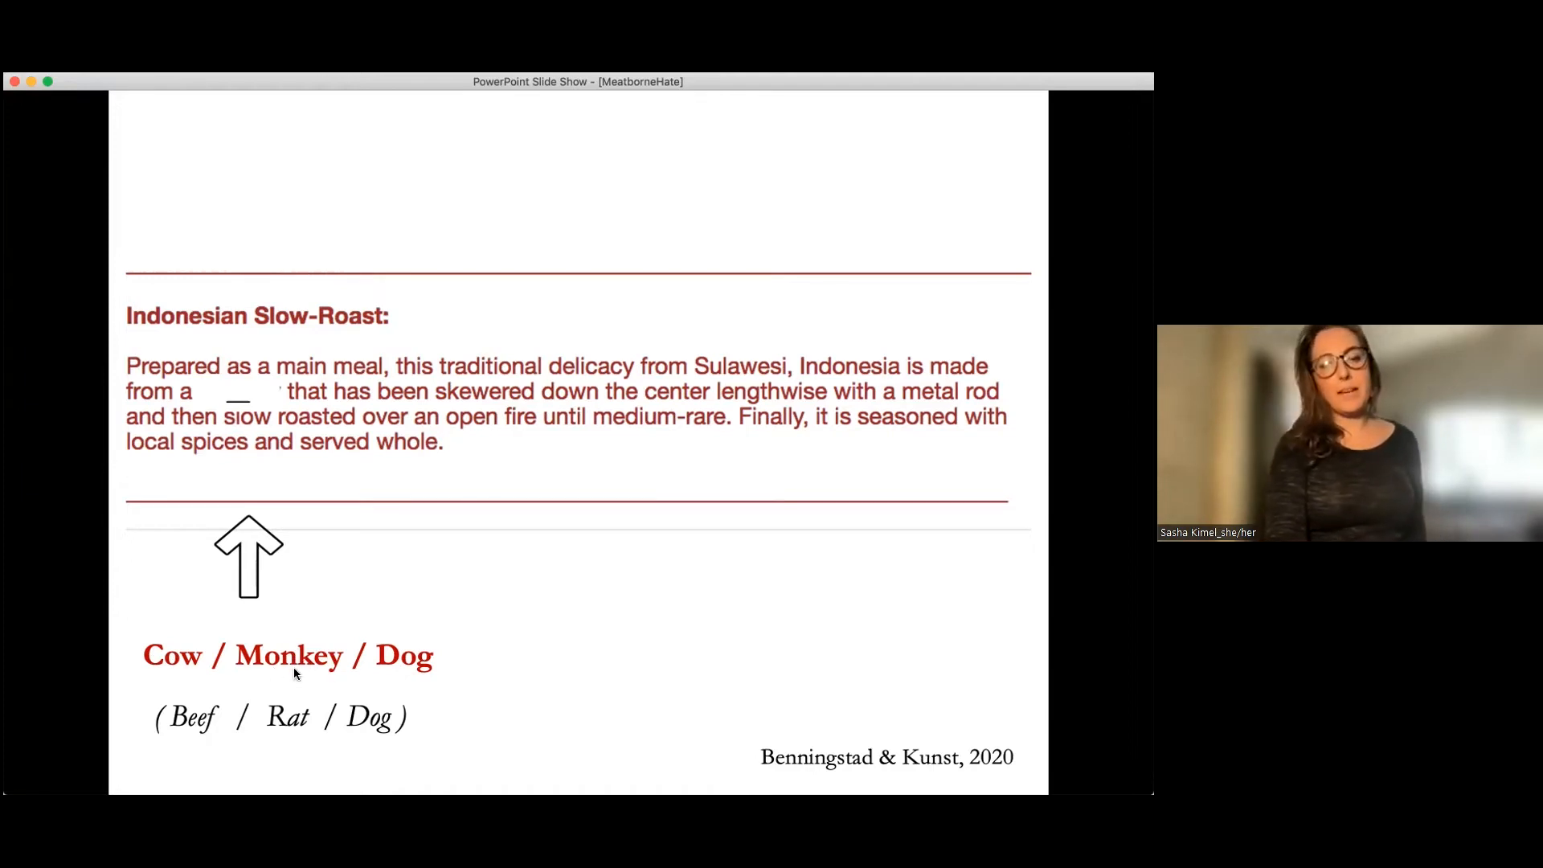
{"action": "mouse_move", "coordinate": [424, 659]}
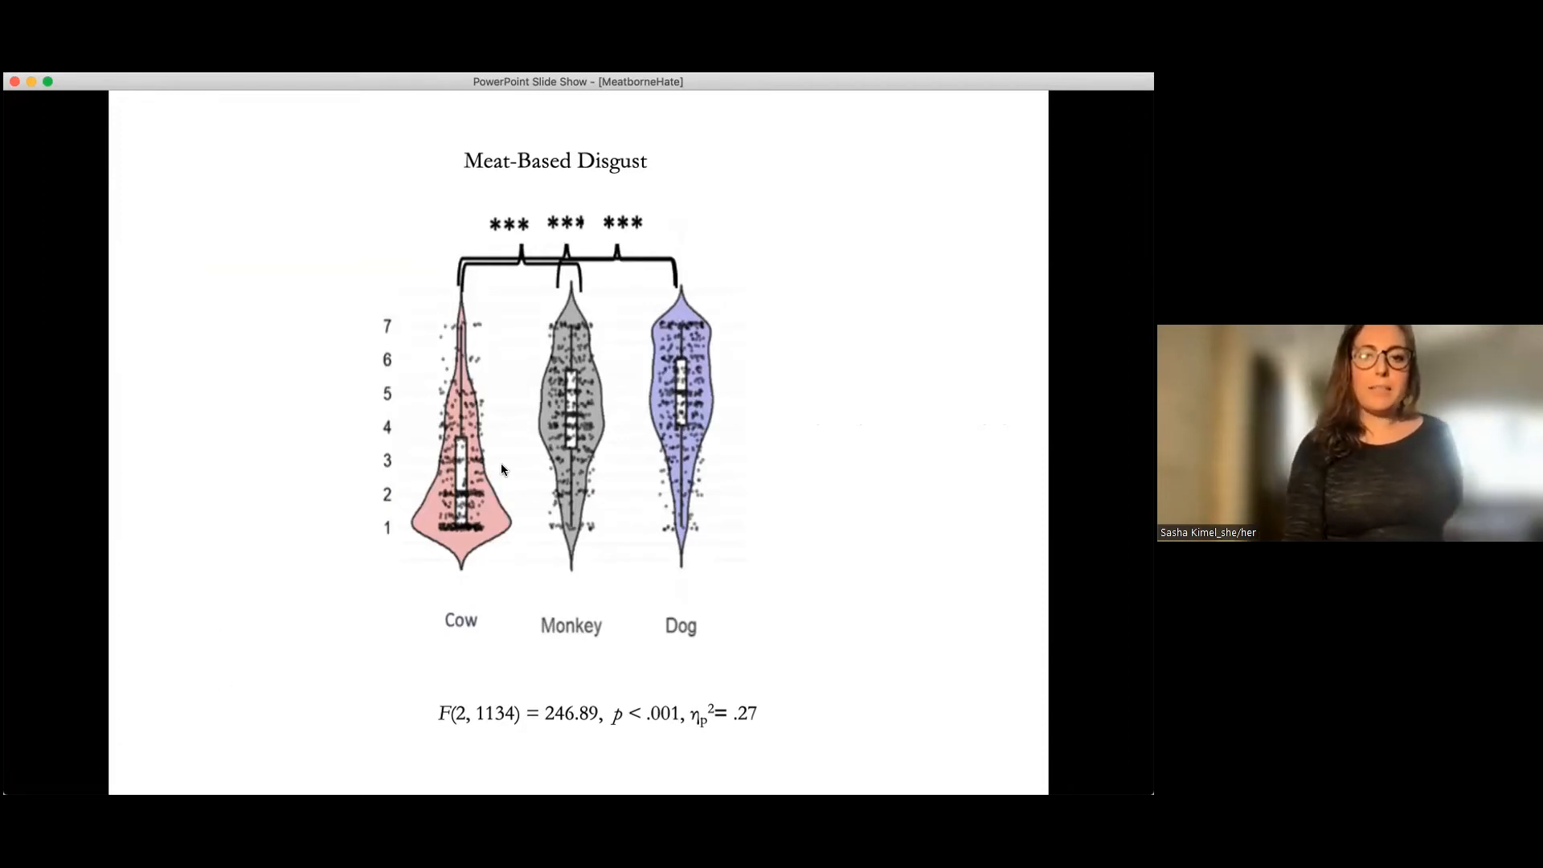
{"action": "mouse_move", "coordinate": [571, 372]}
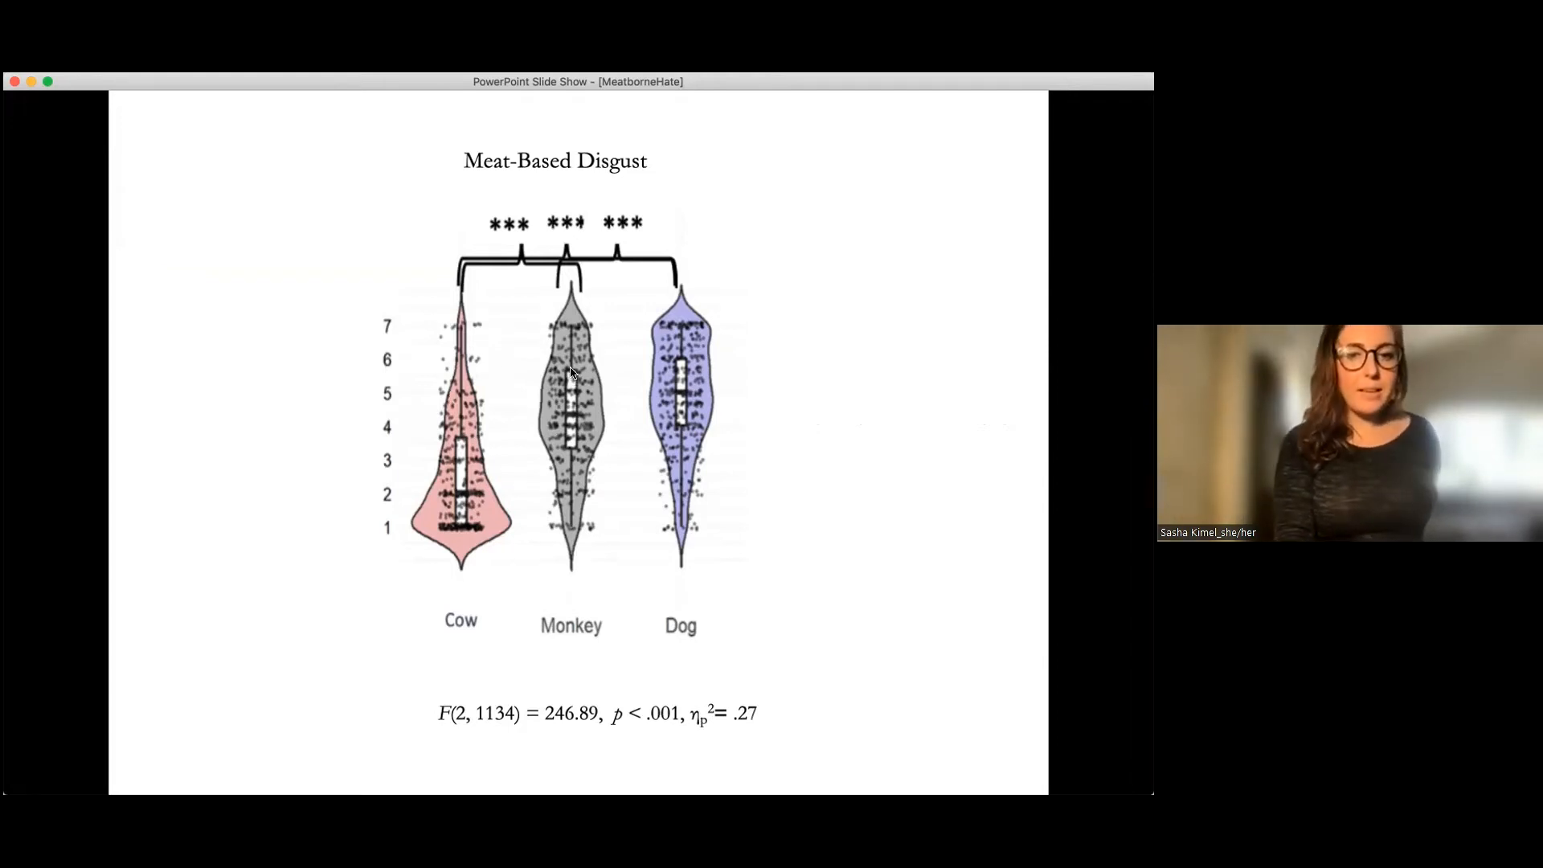
{"action": "mouse_move", "coordinate": [694, 266]}
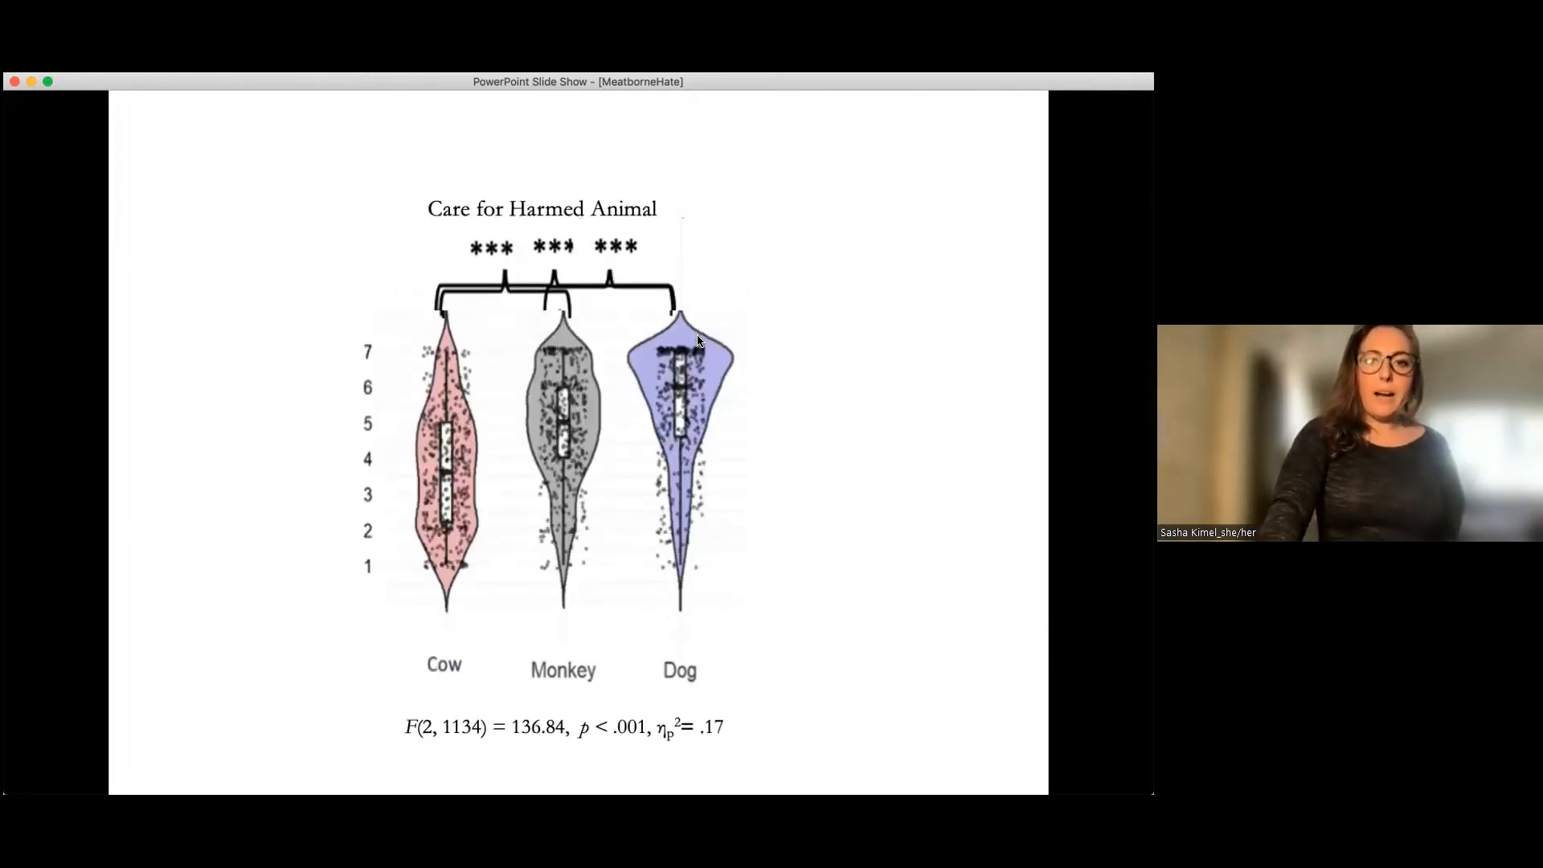
{"action": "mouse_move", "coordinate": [302, 478]}
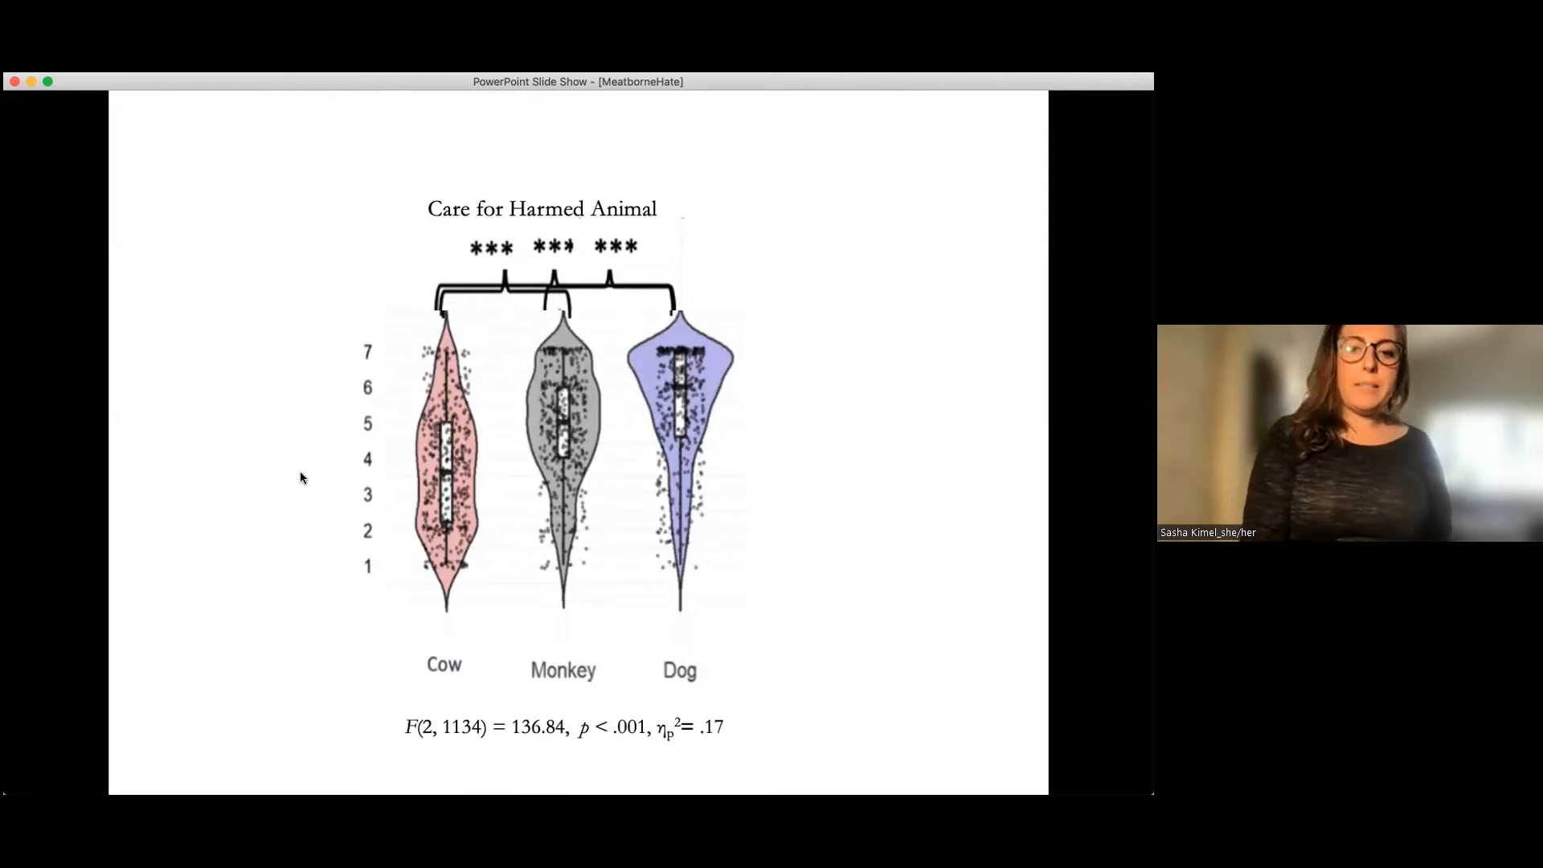
{"action": "mouse_move", "coordinate": [669, 393]}
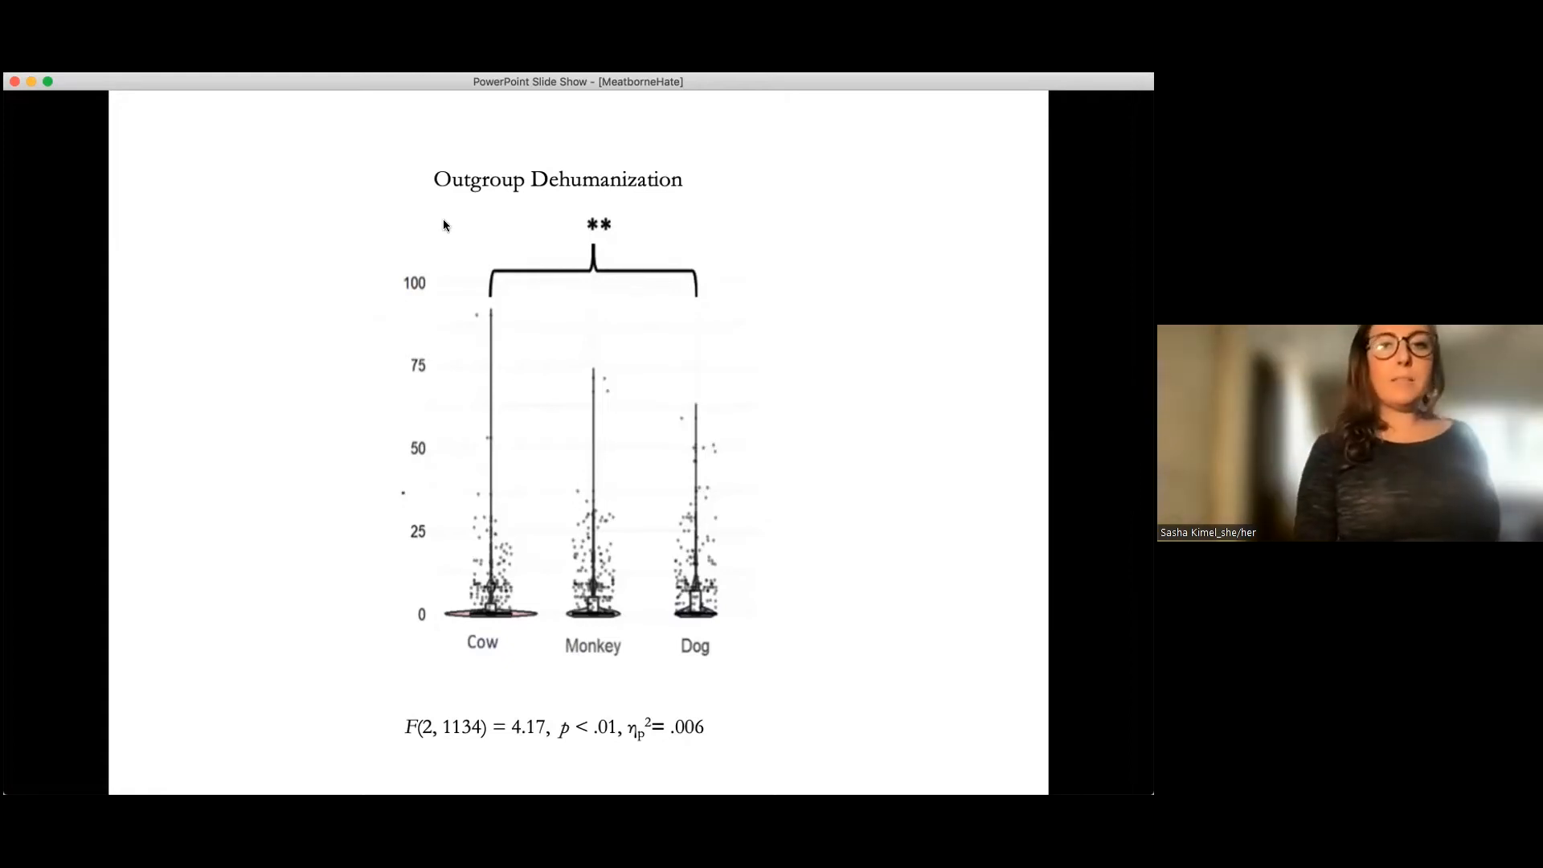
{"action": "mouse_move", "coordinate": [724, 316]}
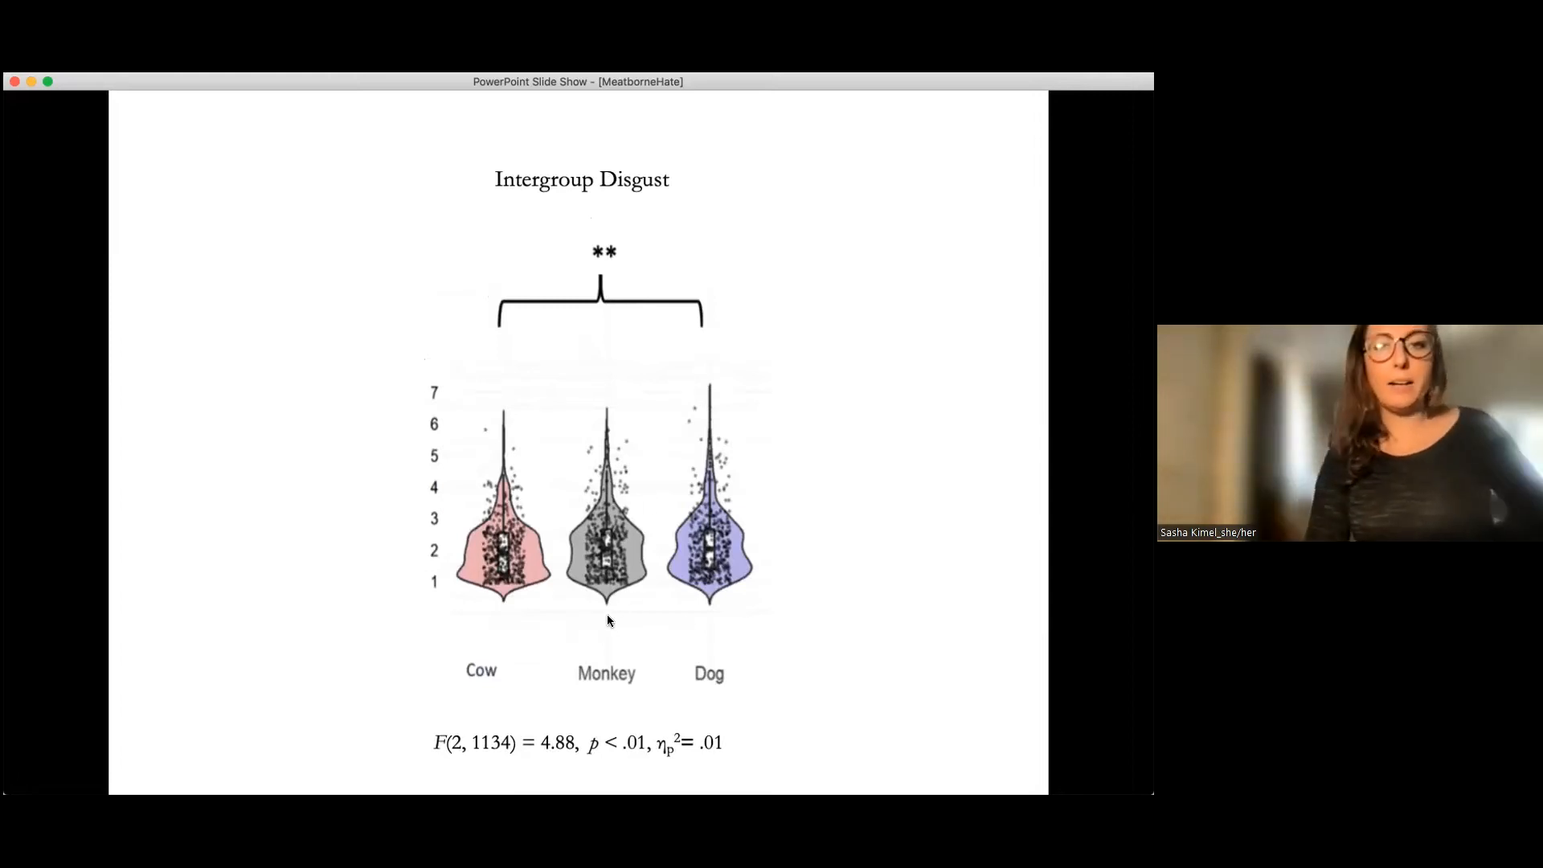
{"action": "mouse_move", "coordinate": [745, 437]}
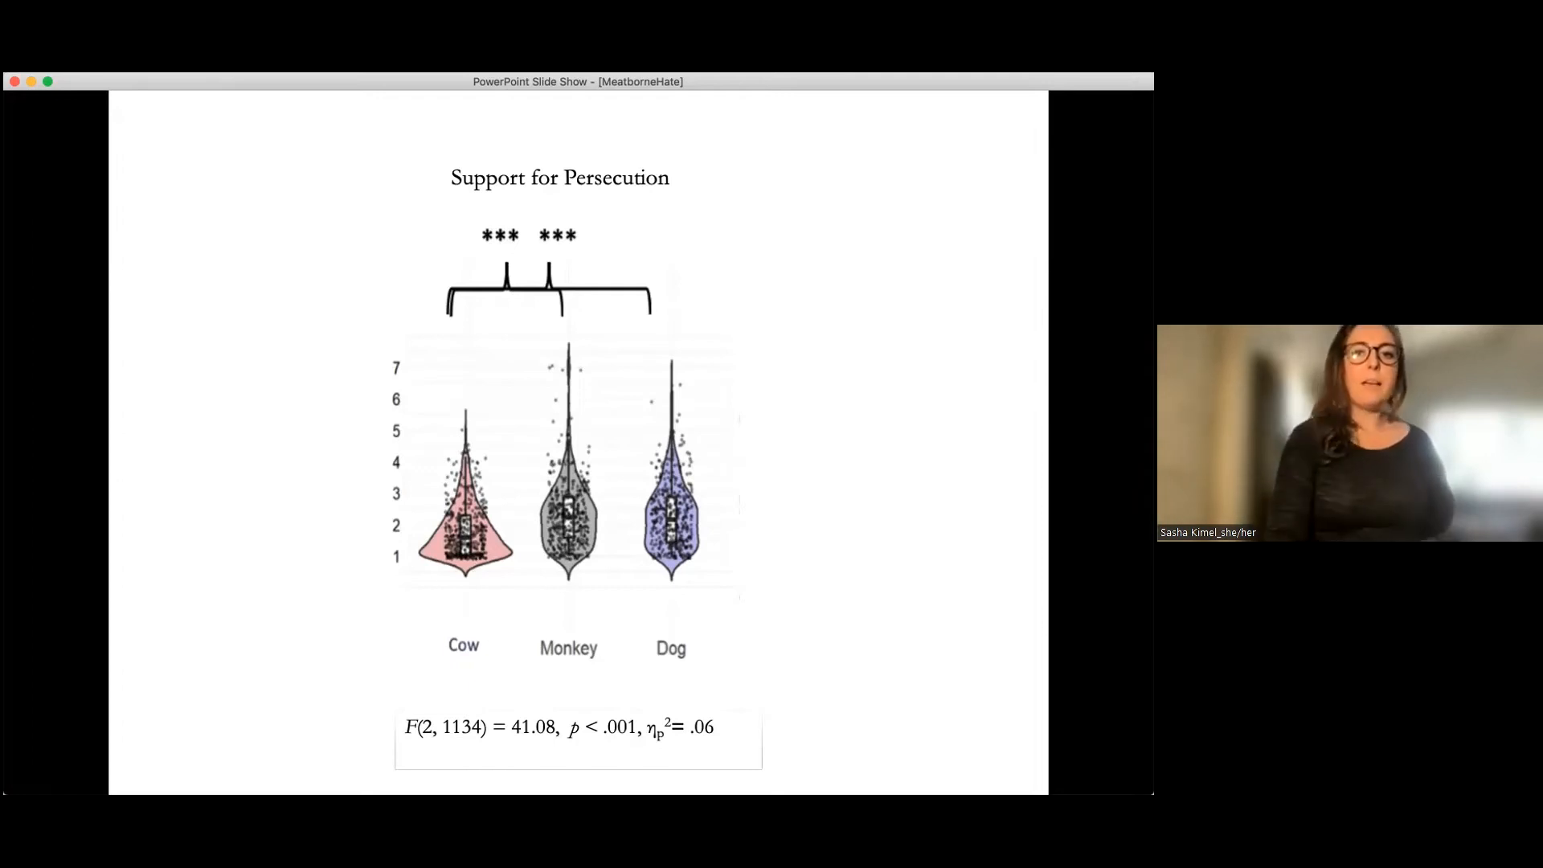
{"action": "mouse_move", "coordinate": [670, 376]}
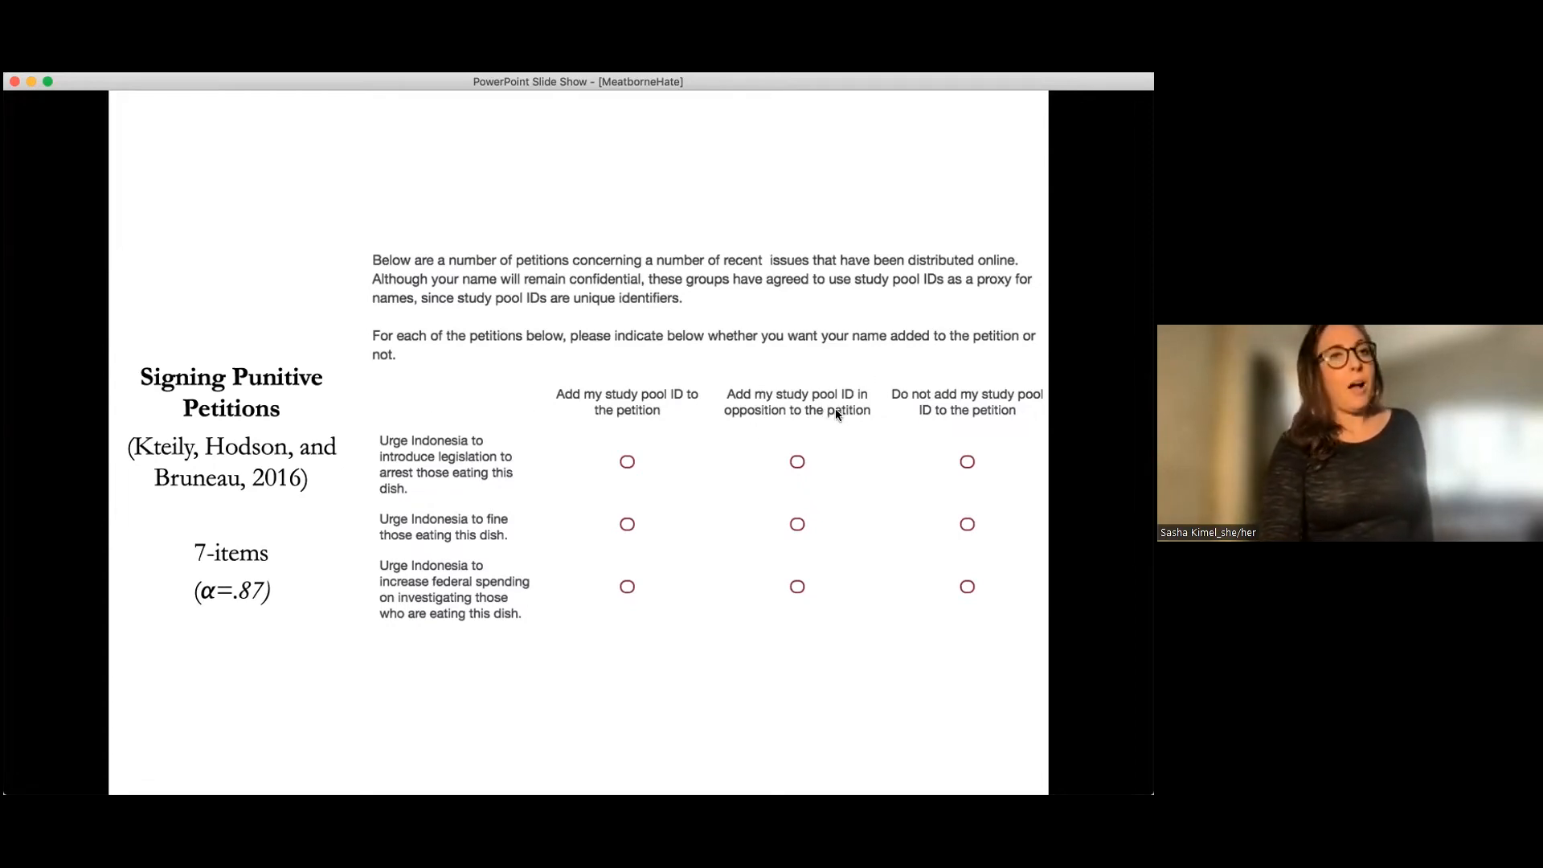
{"action": "mouse_move", "coordinate": [875, 423]}
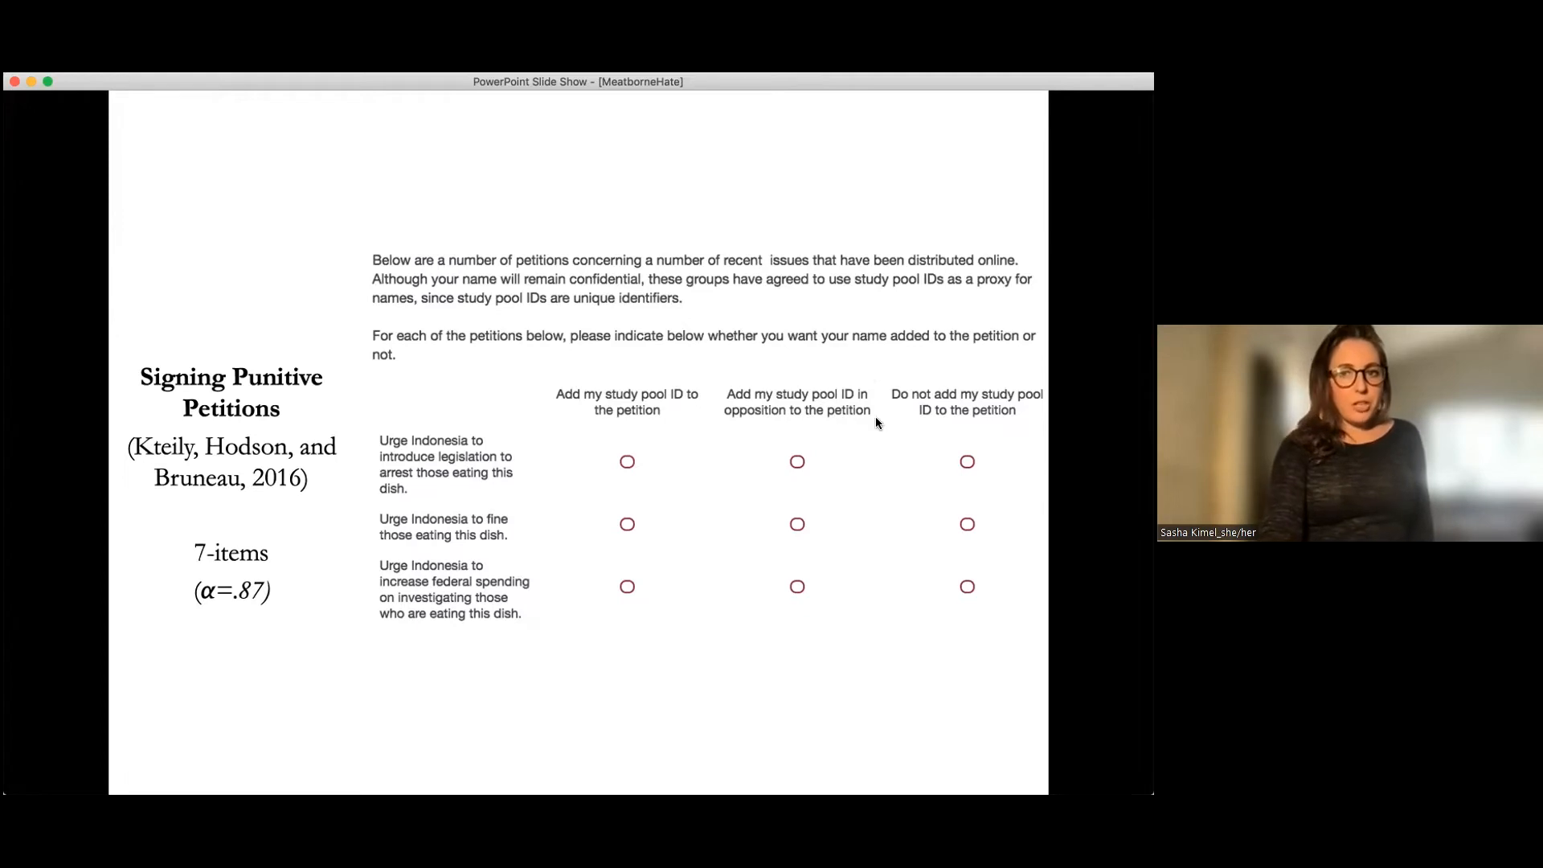
{"action": "mouse_move", "coordinate": [994, 425]}
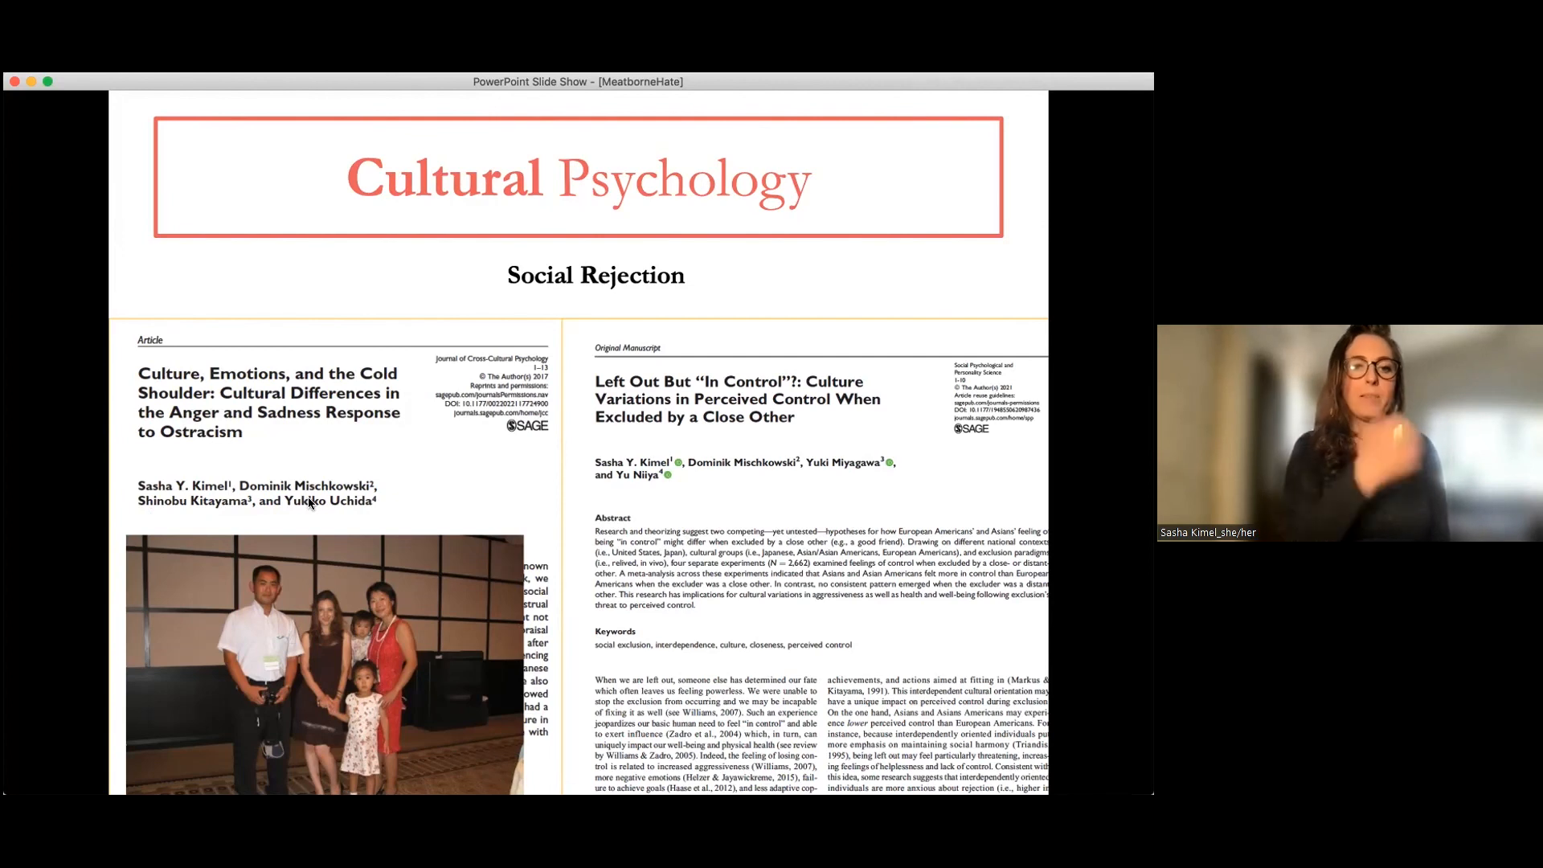
{"action": "mouse_move", "coordinate": [244, 640]}
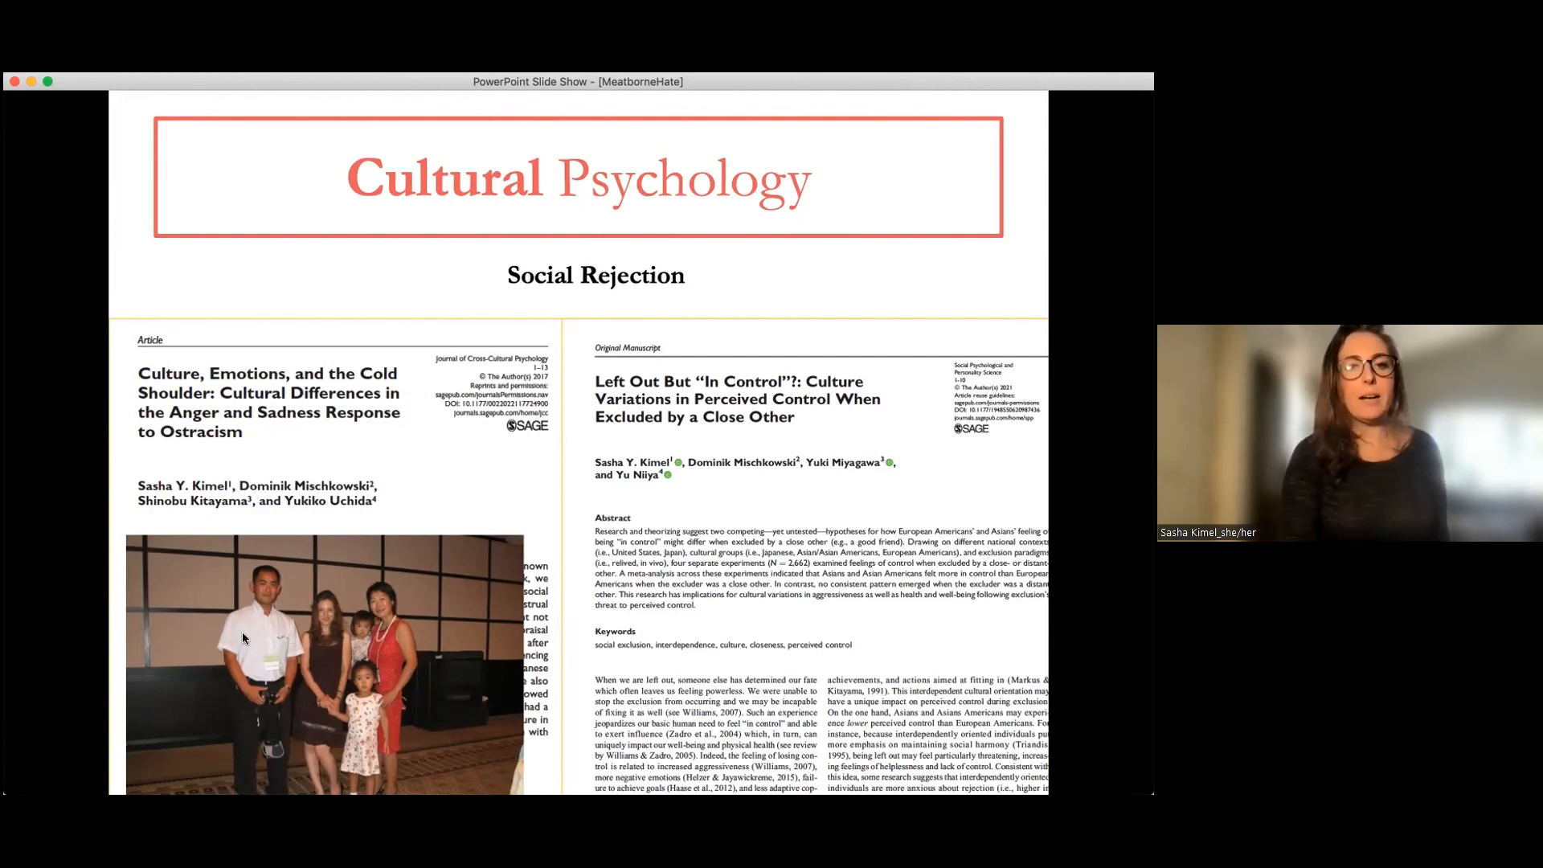
{"action": "mouse_move", "coordinate": [894, 514]}
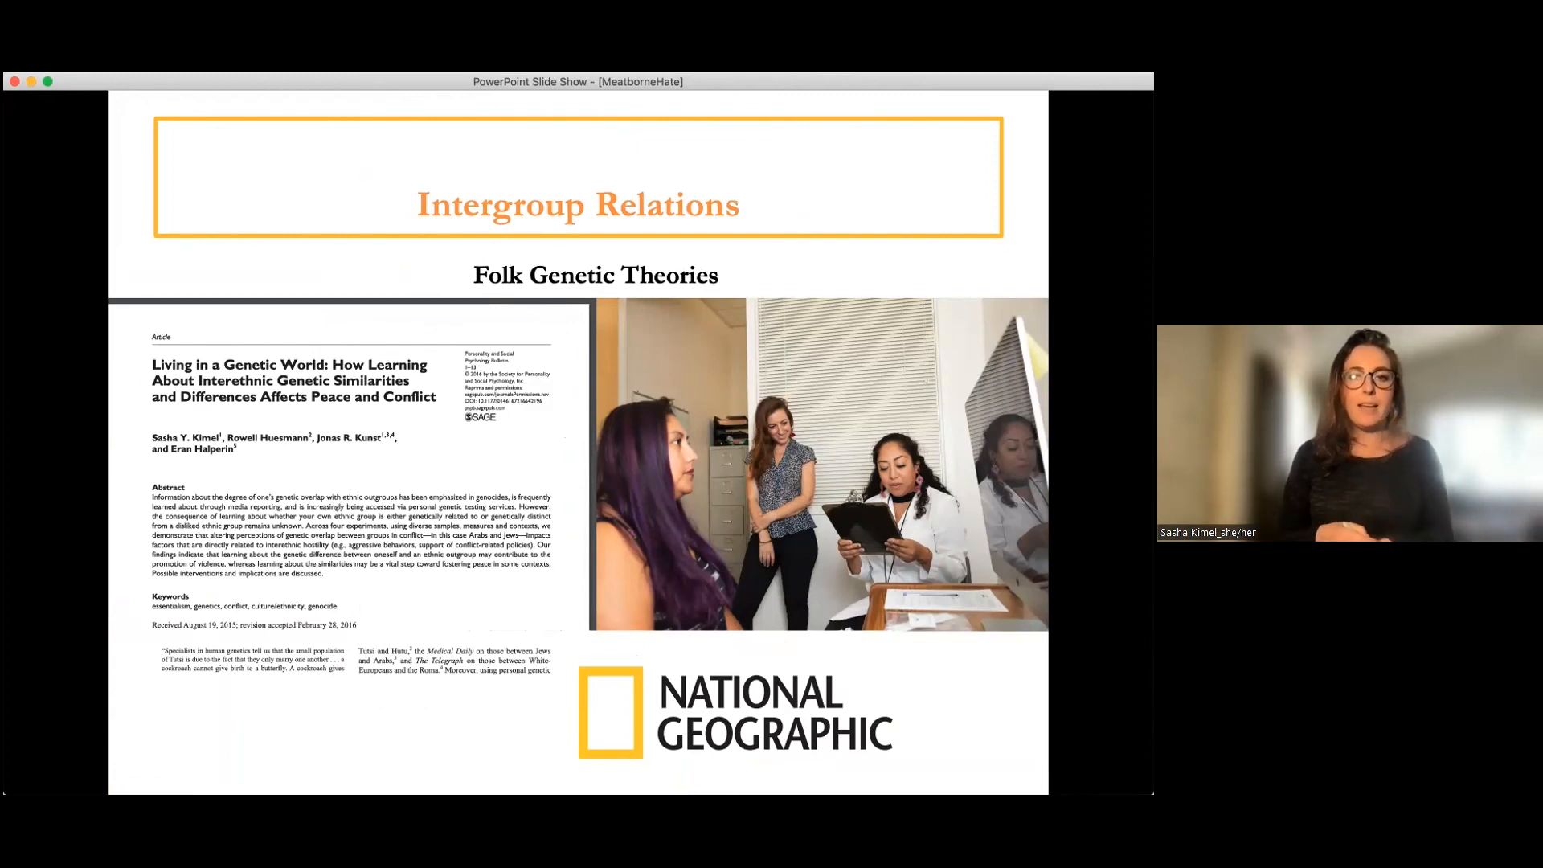
{"action": "mouse_move", "coordinate": [1138, 745]}
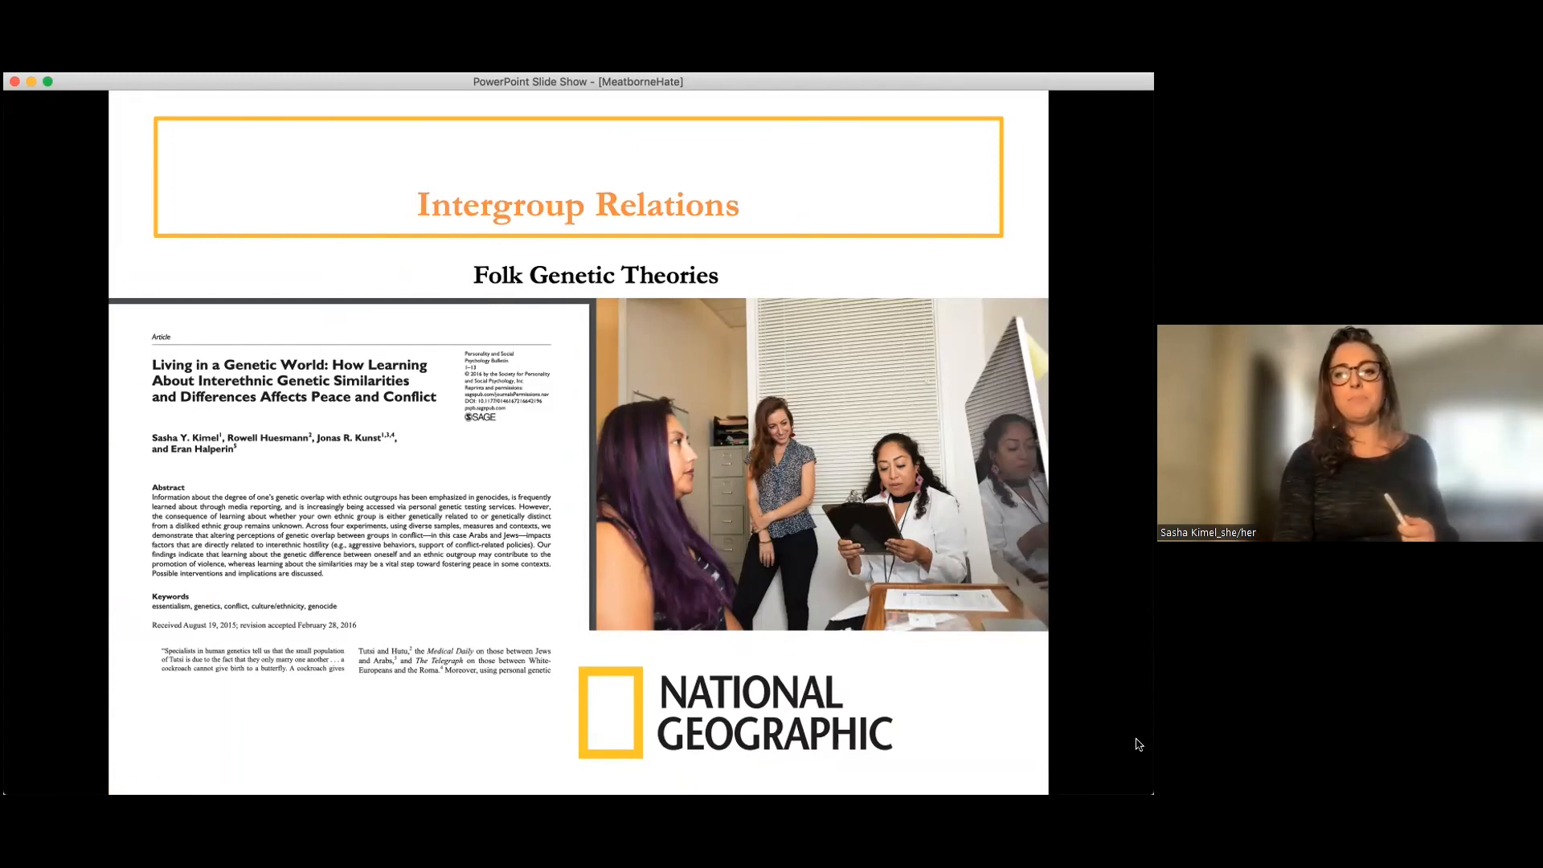